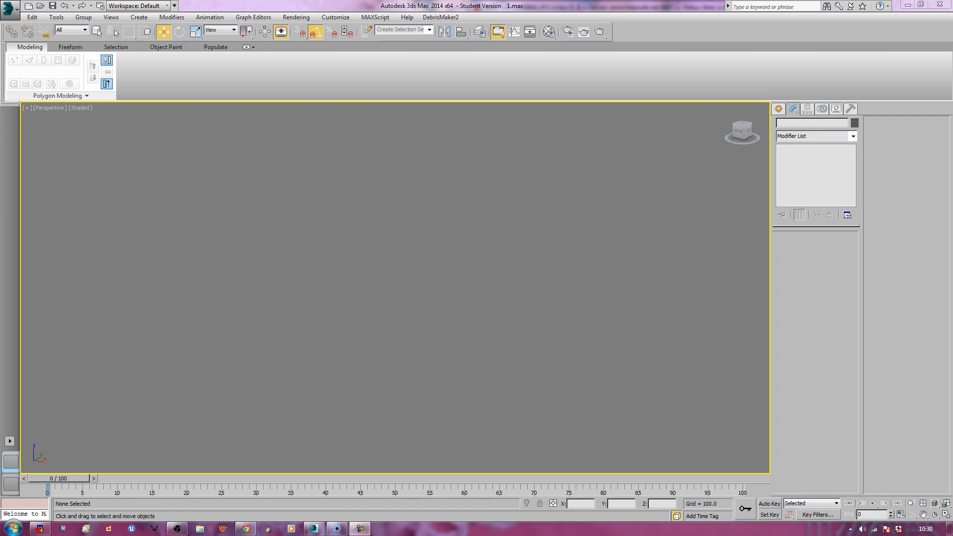
mouse_move(482, 265)
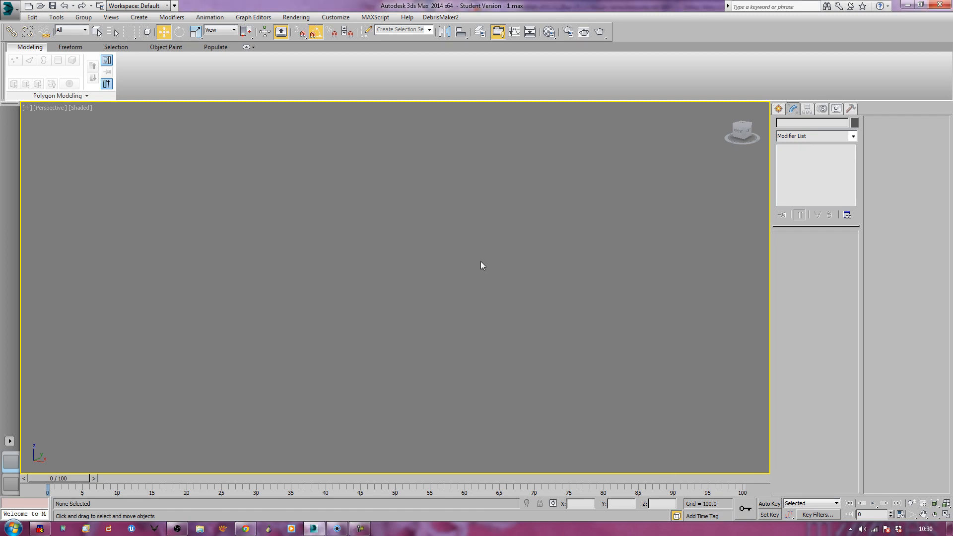
mouse_move(345, 196)
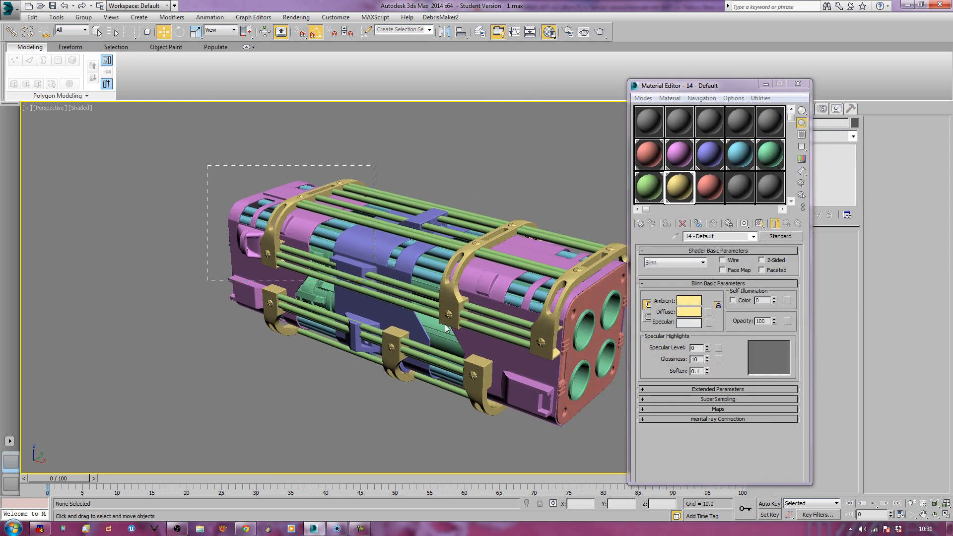
left_click(666, 224)
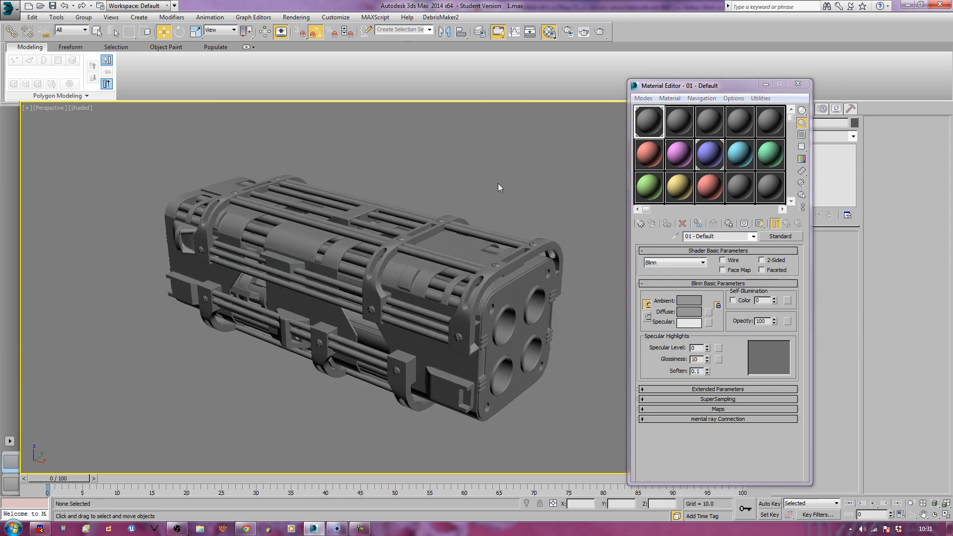
mouse_move(505, 190)
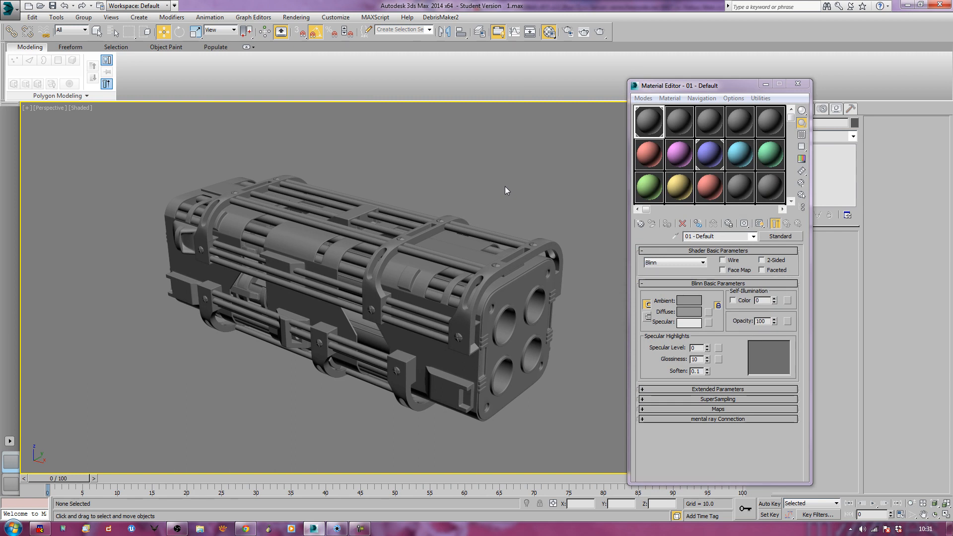
mouse_move(470, 287)
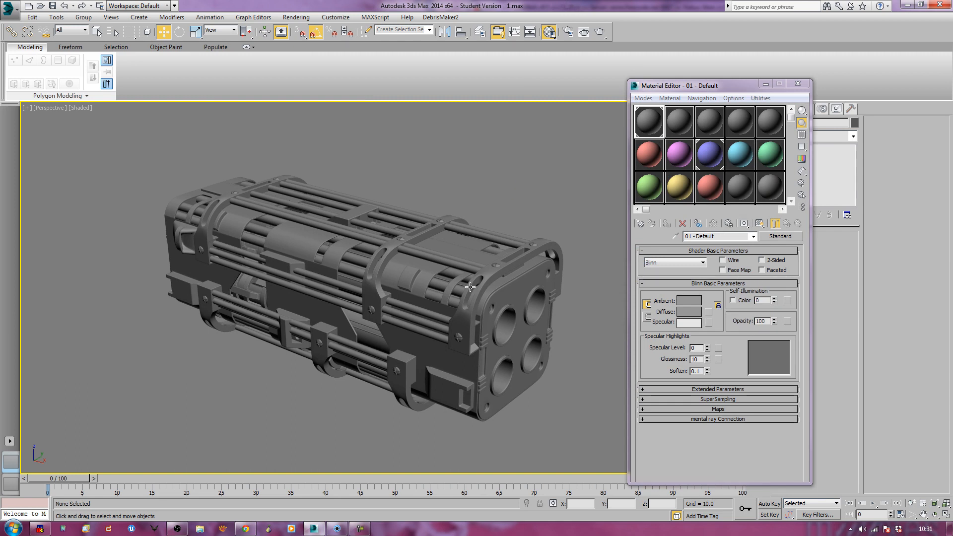
mouse_move(485, 354)
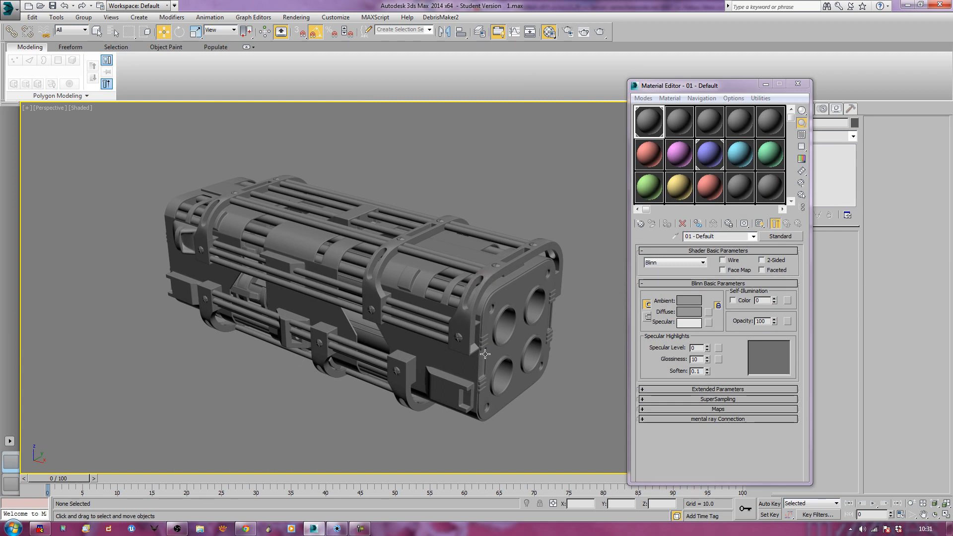
mouse_move(502, 297)
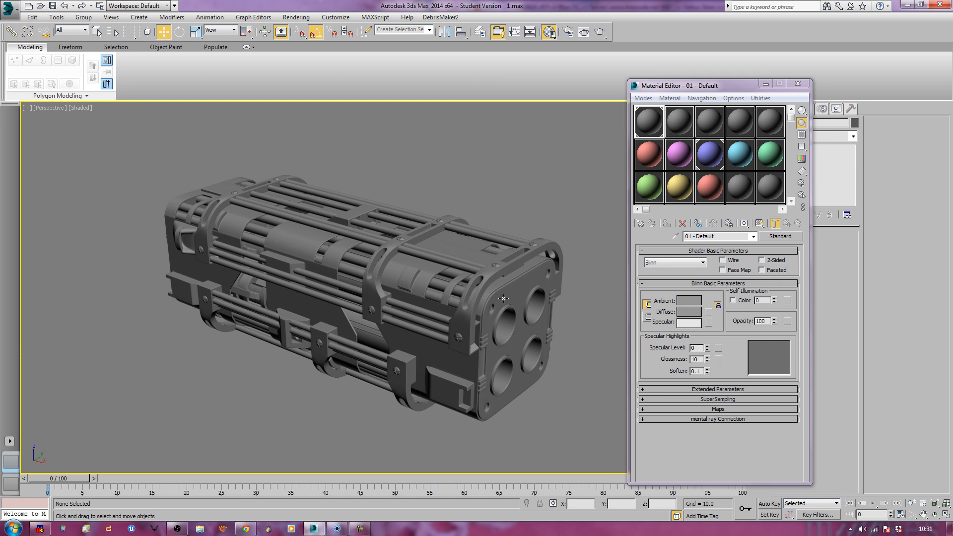
mouse_move(227, 256)
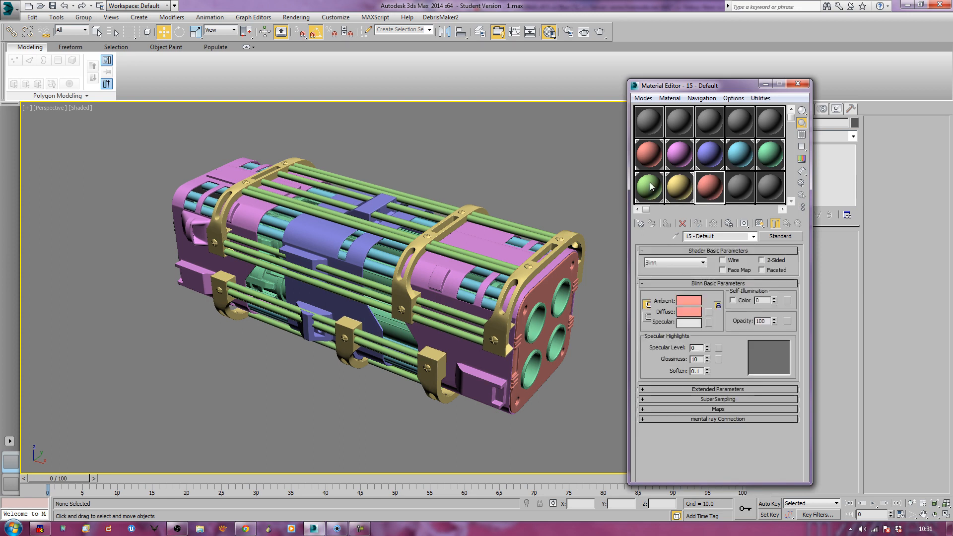
left_click(678, 187)
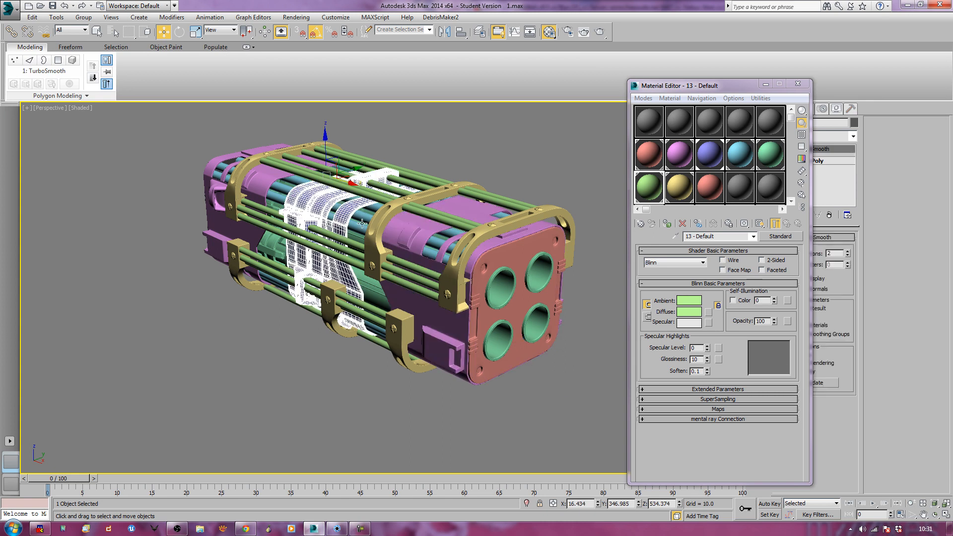
- Clear the selection, then select all 21 launcher parts together
left_click(259, 333)
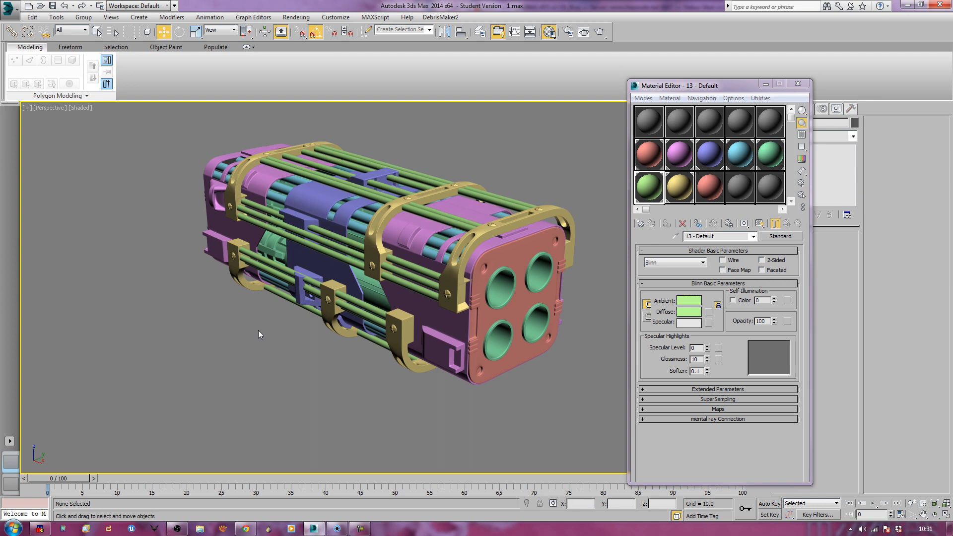
left_click(10, 9)
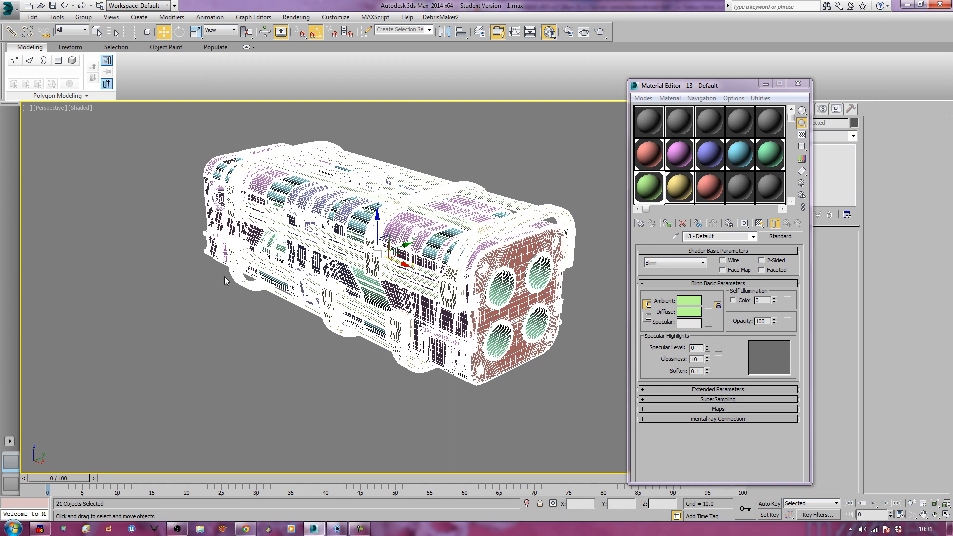
mouse_move(217, 289)
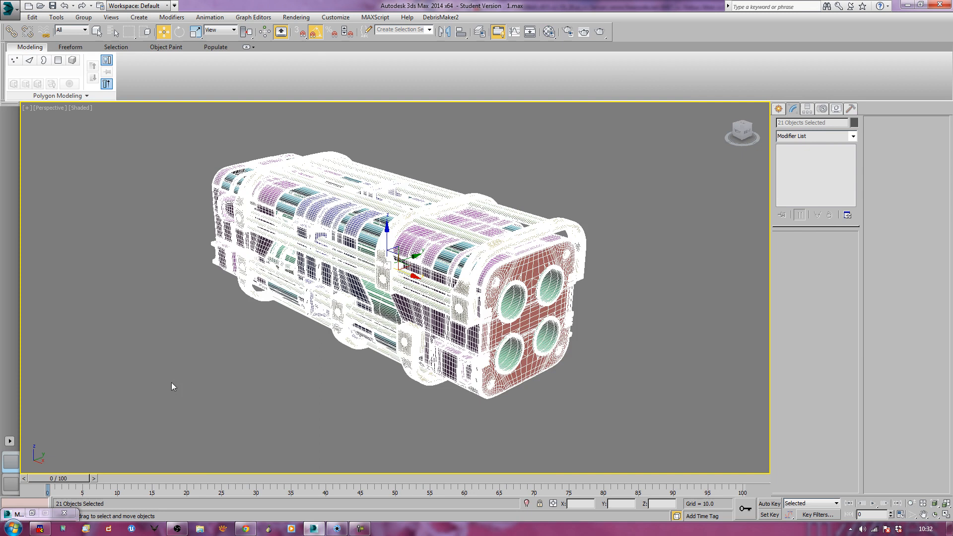
- Apply a modifier from the Modifier List to all selected launcher parts and dismiss the warning
left_click(779, 109)
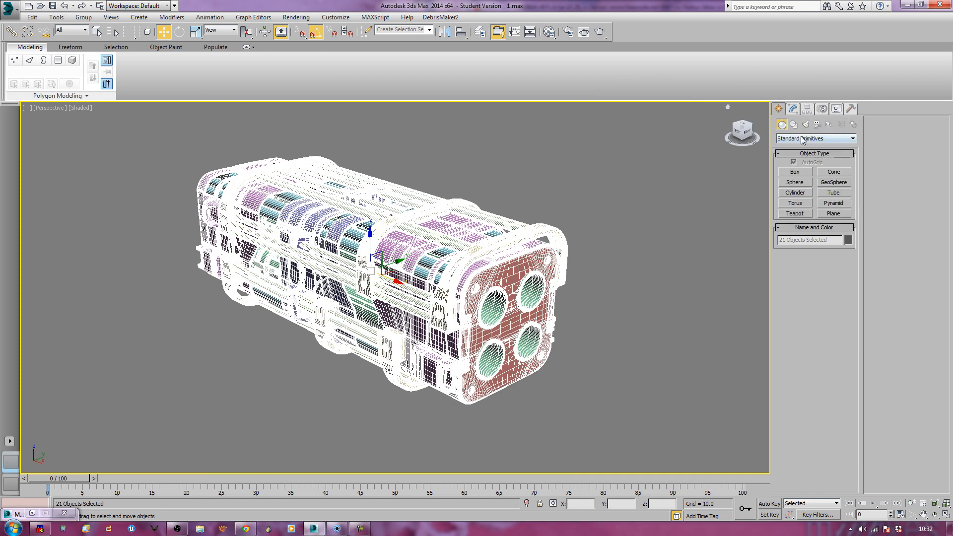
mouse_move(782, 110)
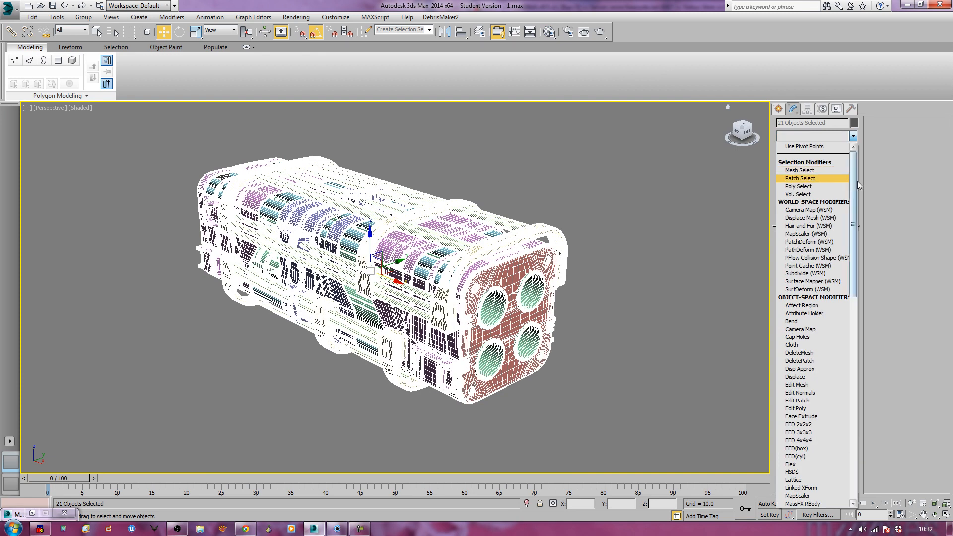
scroll("down", 3)
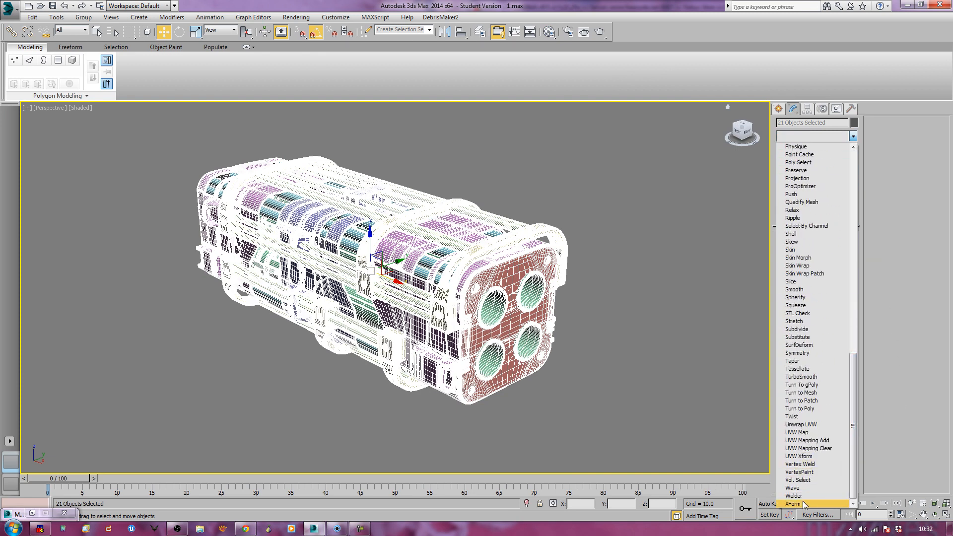
left_click(793, 504)
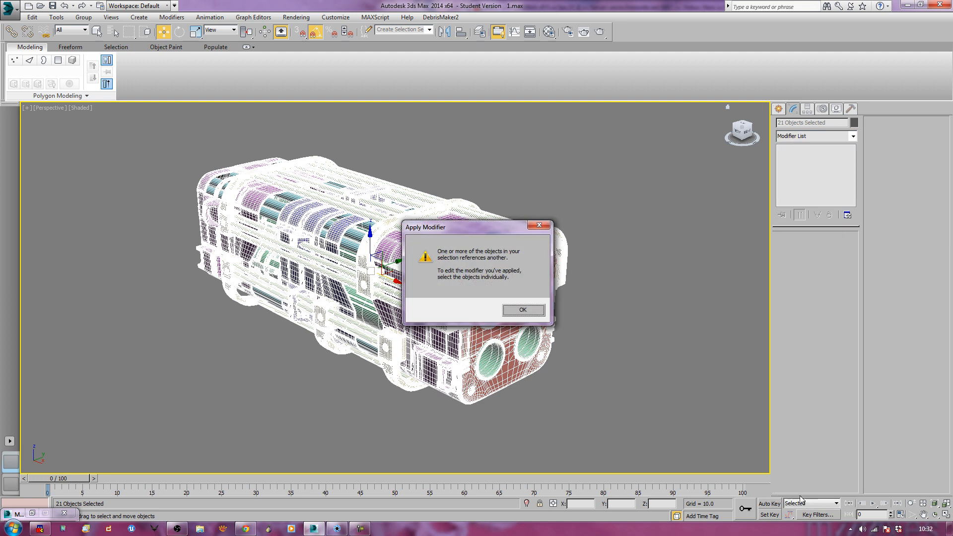
mouse_move(565, 286)
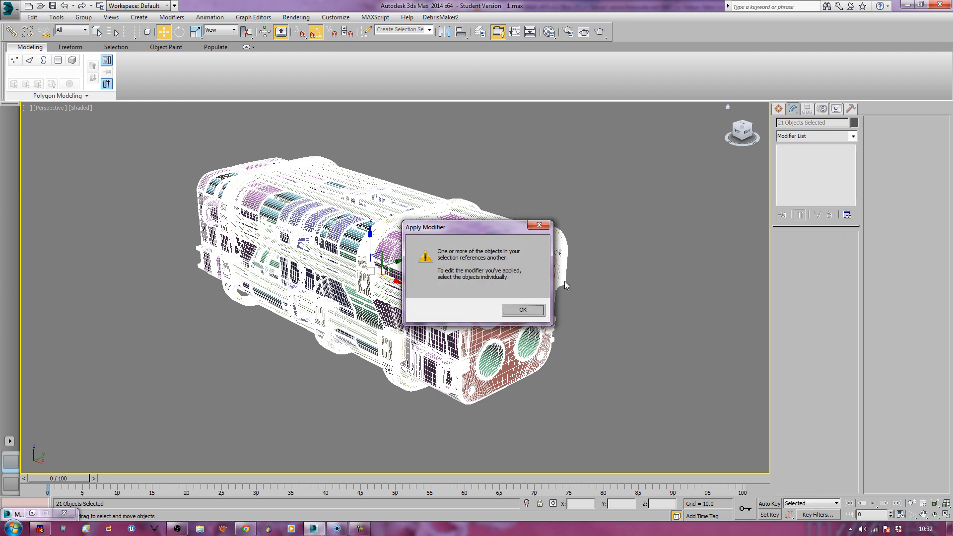
left_click(521, 309)
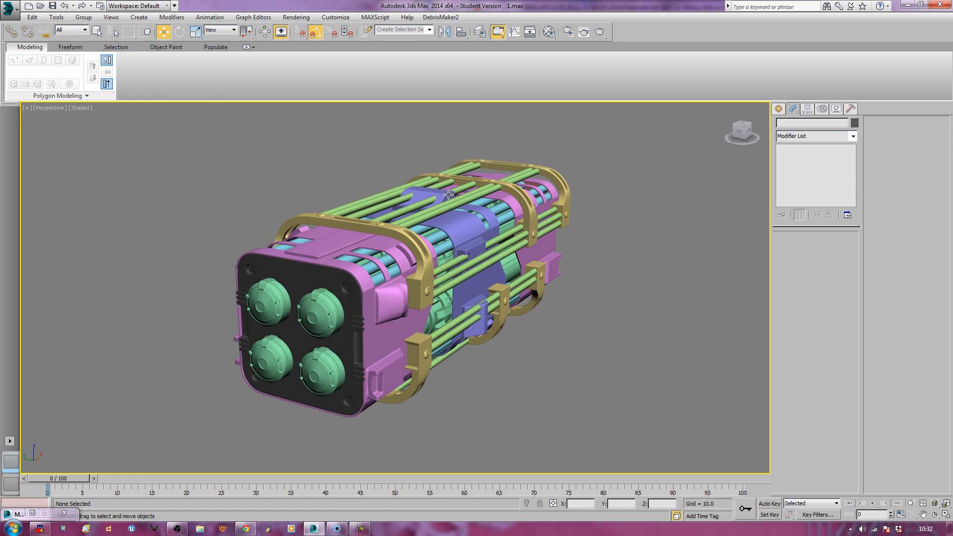
mouse_move(333, 302)
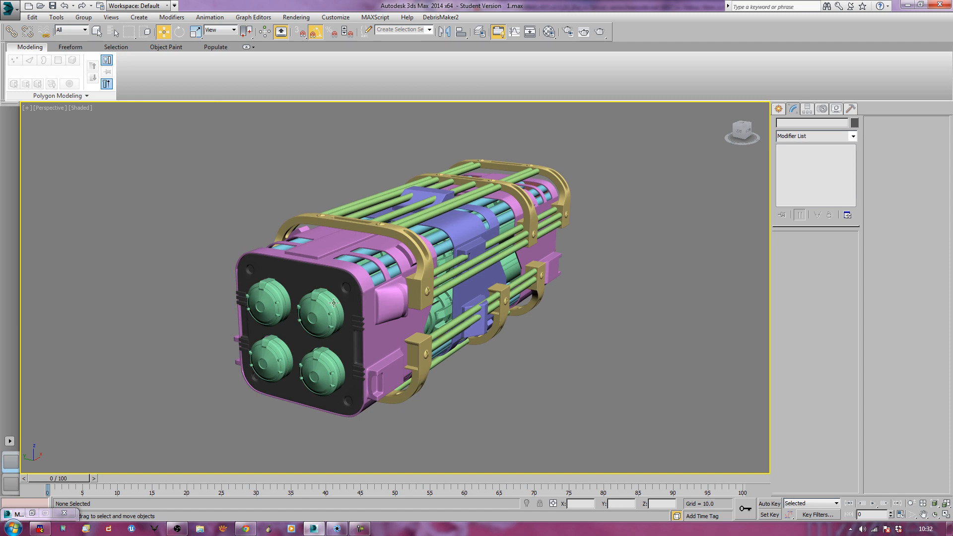
- Select the launcher's top handle part to inspect its TurboSmooth over Editable Poly stack
left_click(461, 307)
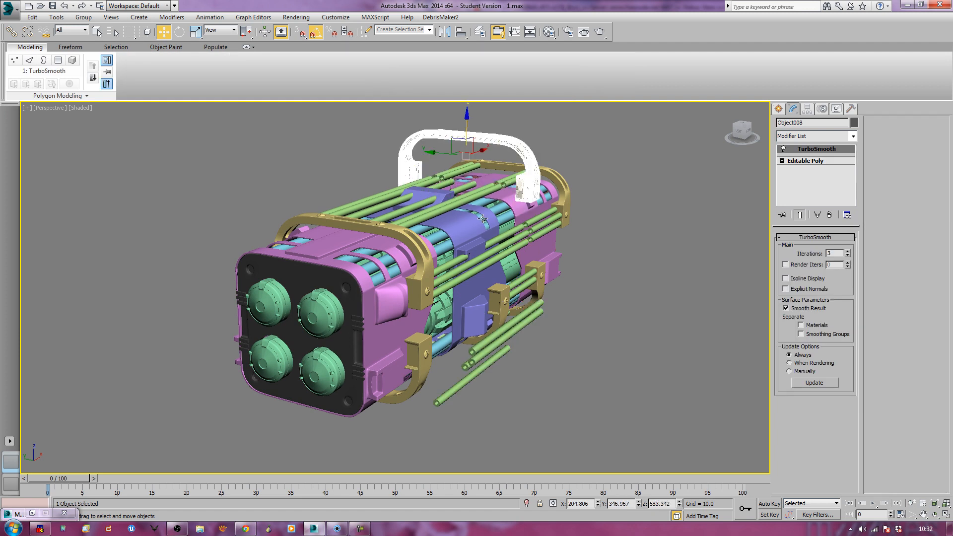
mouse_move(489, 238)
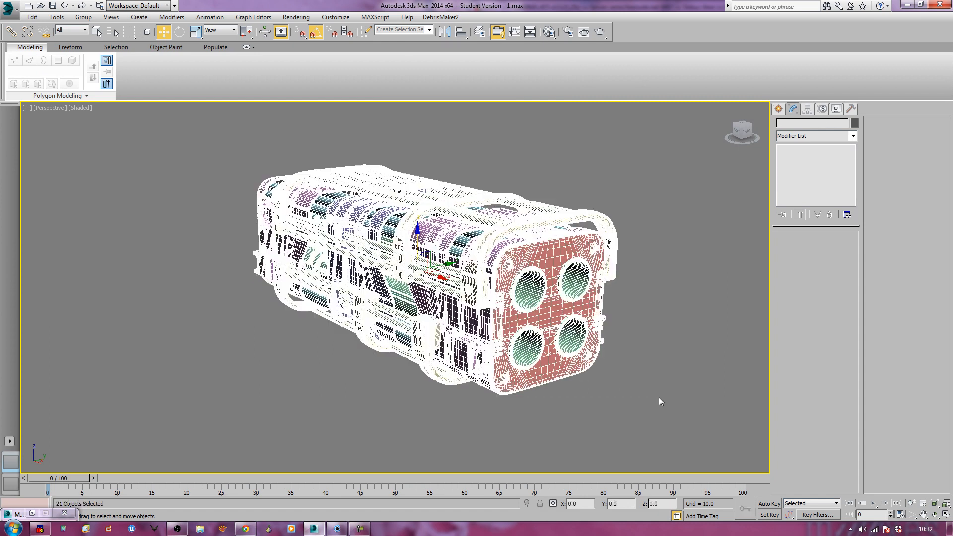
- Export the selected parts to the Desktop as FBX file rocket_launcher_ks_01
left_click(10, 6)
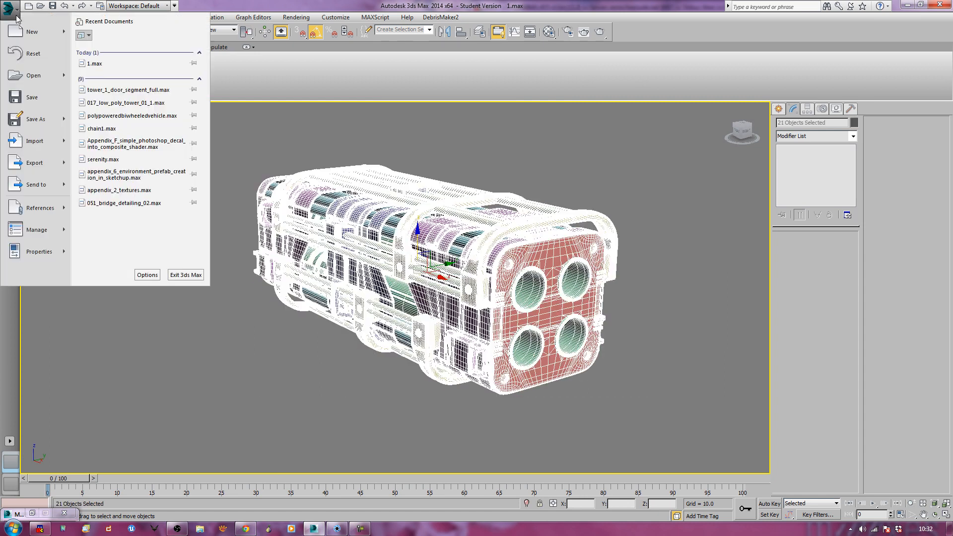
left_click(34, 163)
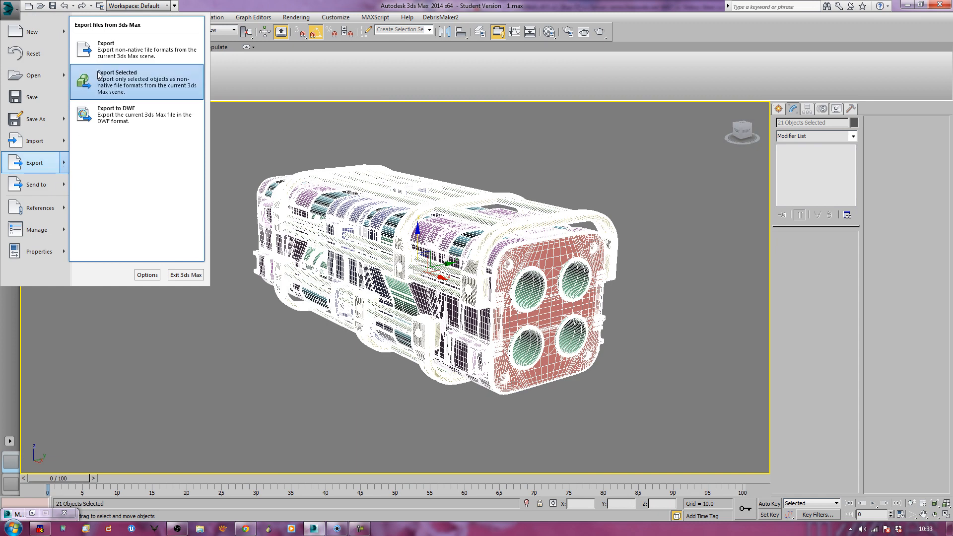
left_click(116, 79)
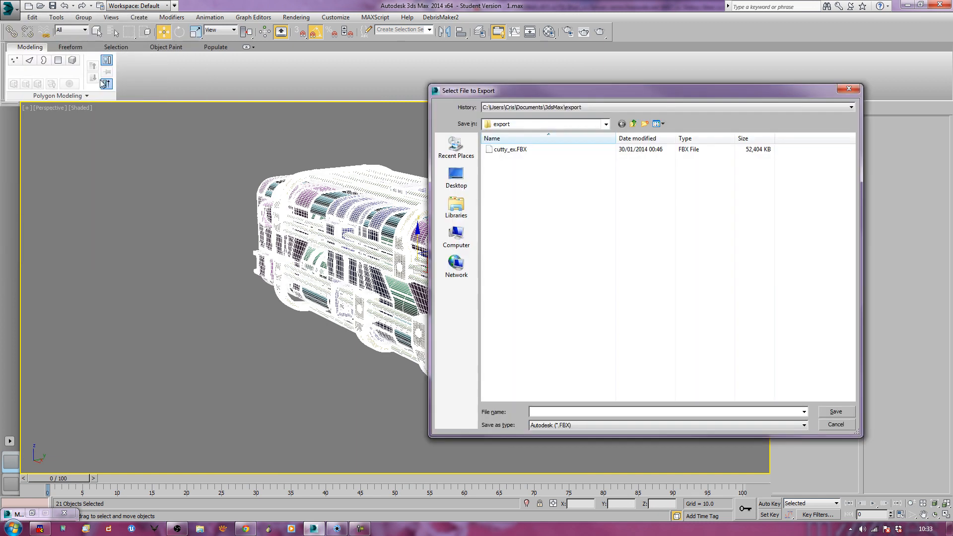
left_click(455, 176)
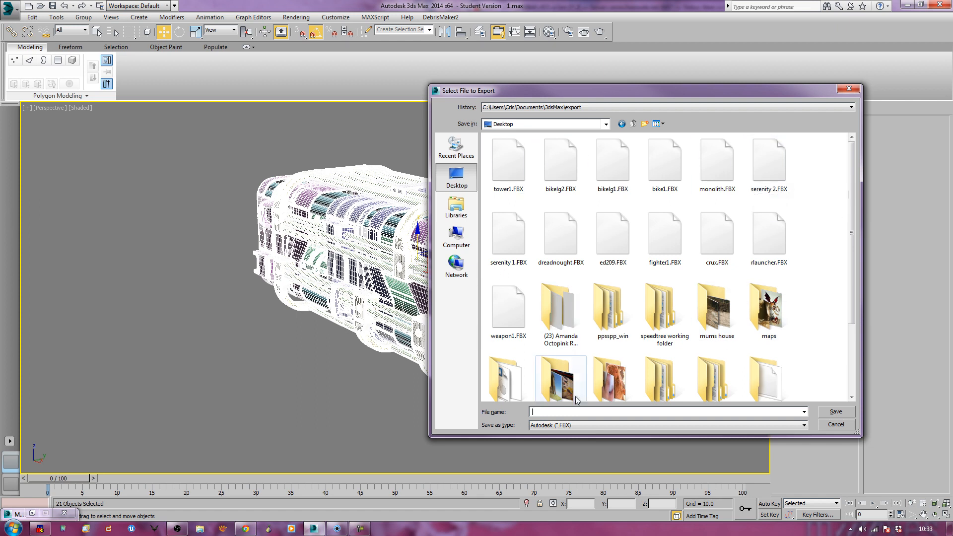
mouse_move(574, 411)
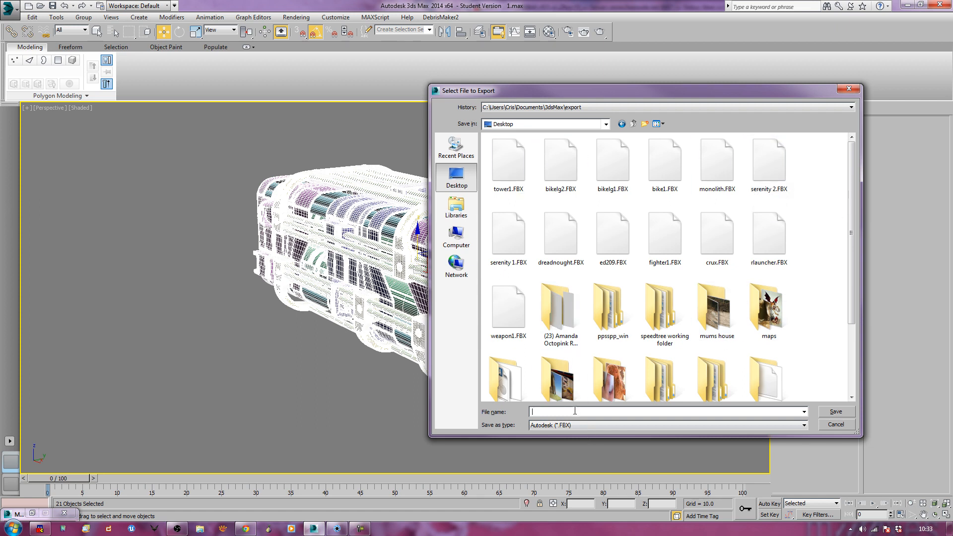
type("rocket_")
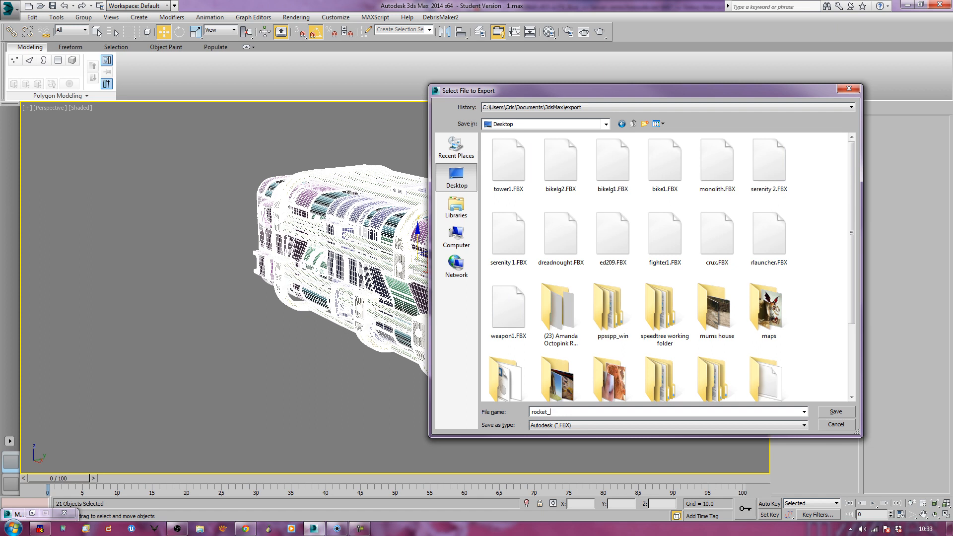
type("launcher_ks_01")
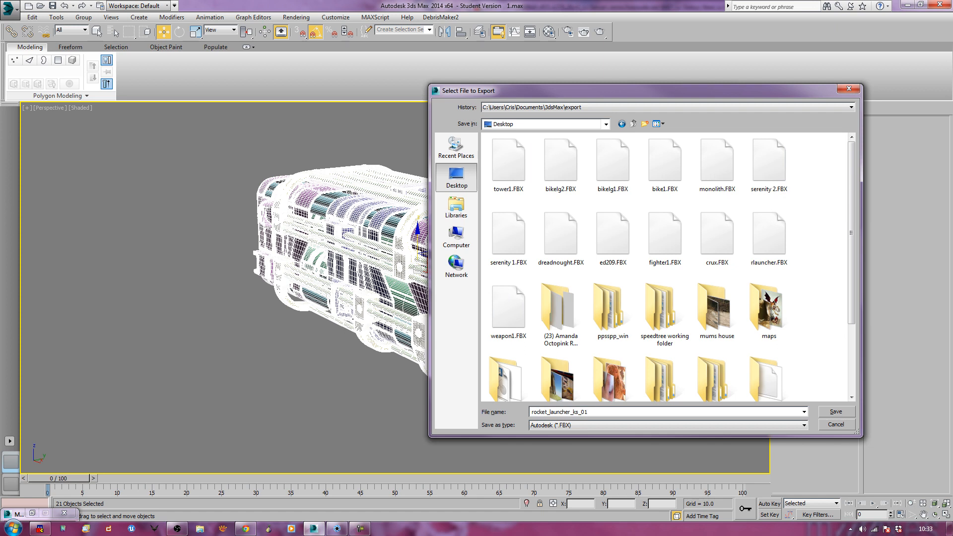
left_click(834, 411)
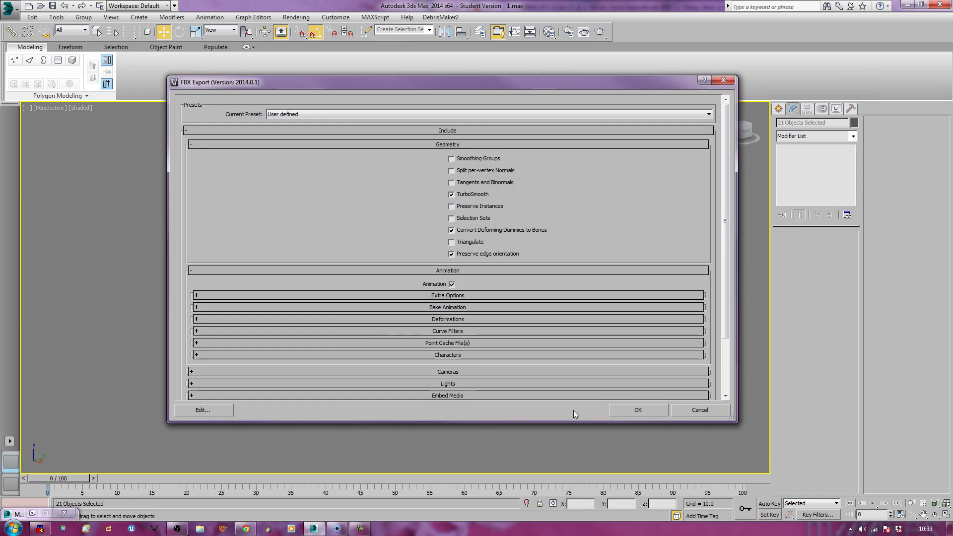
mouse_move(465, 198)
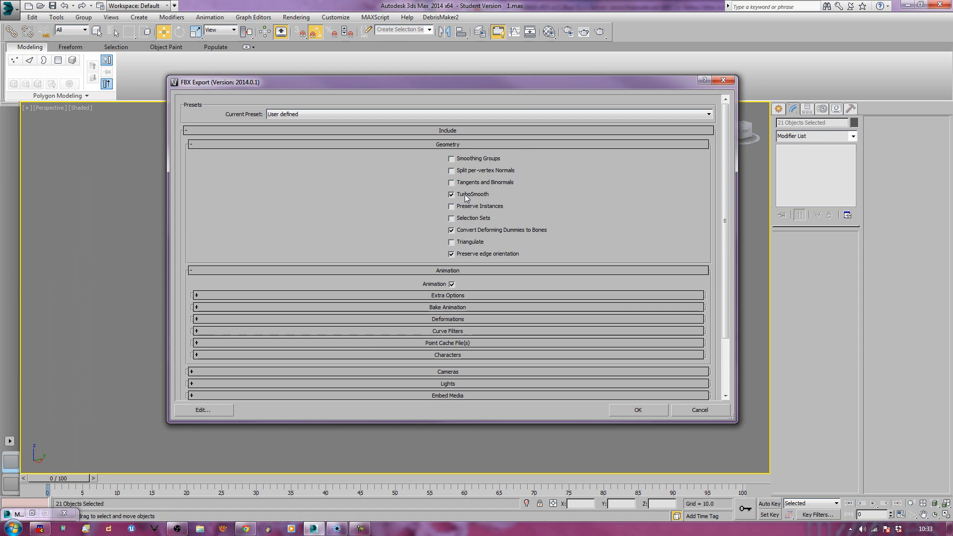
mouse_move(460, 236)
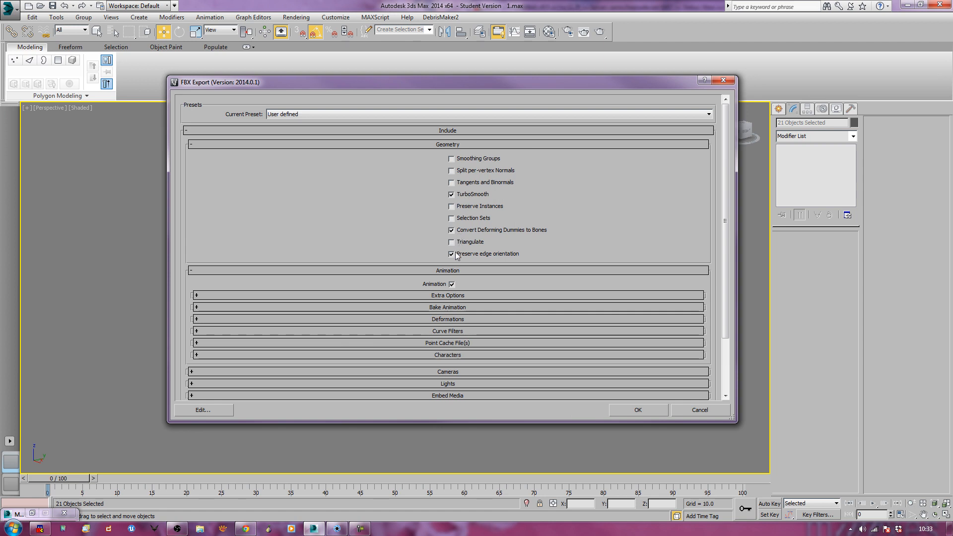
mouse_move(754, 398)
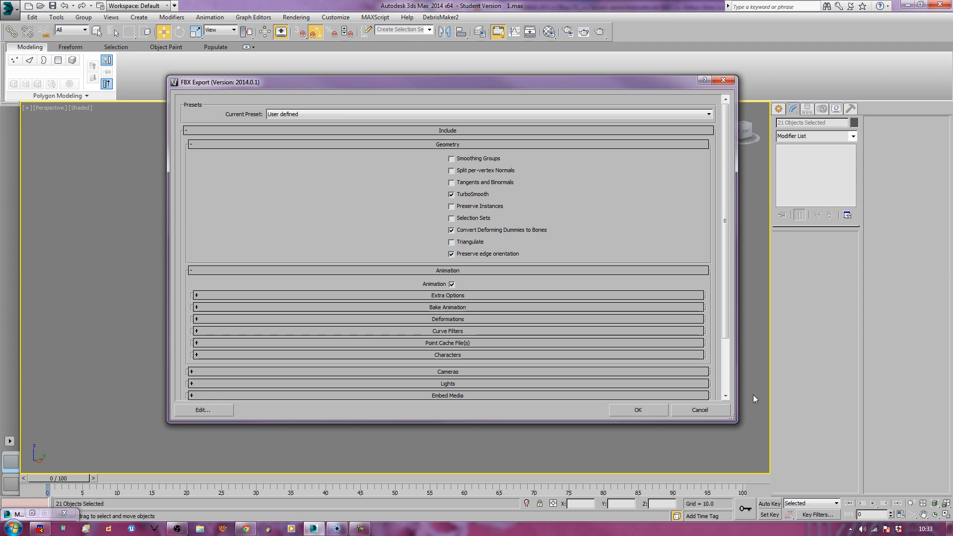
- Confirm the FBX export with TurboSmooth and Preserve edge orientation kept checked
left_click(699, 409)
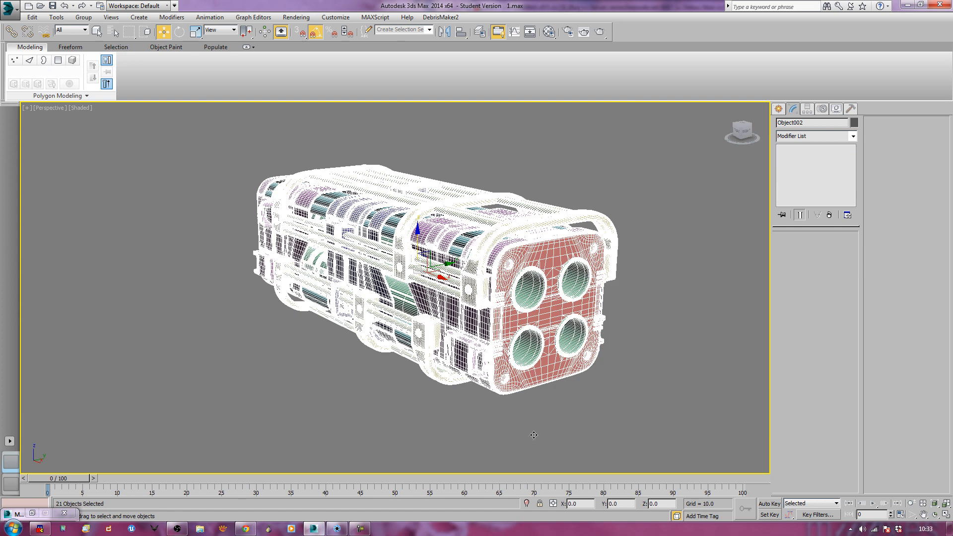
mouse_move(216, 297)
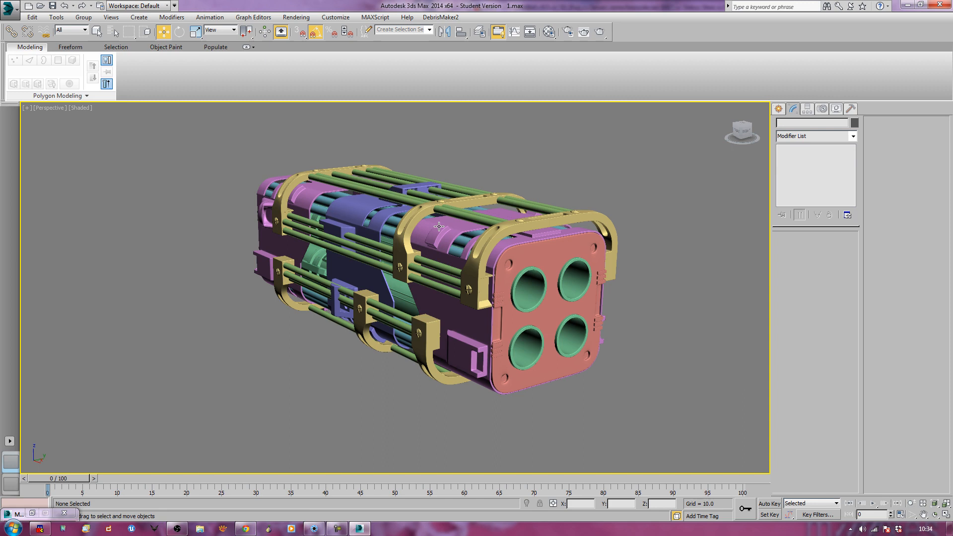
left_click(316, 228)
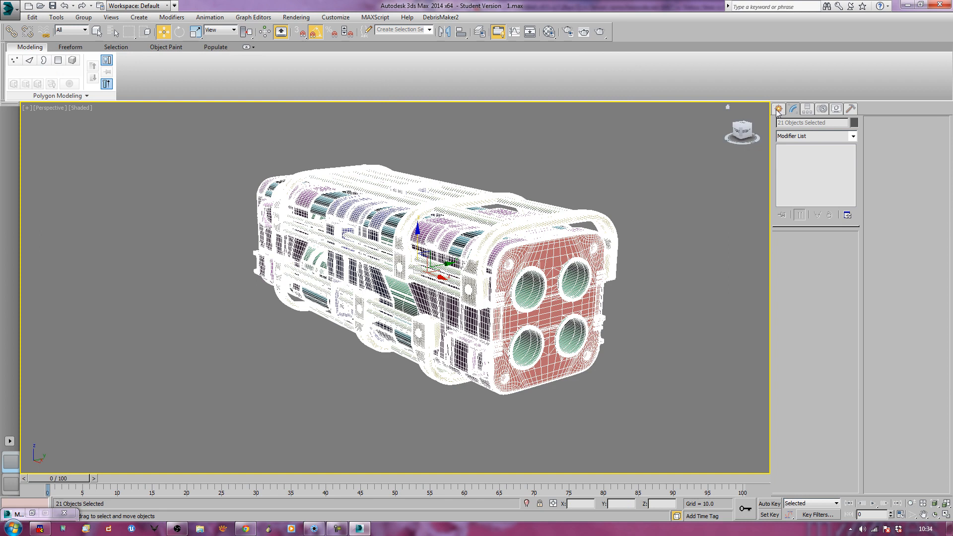
left_click(852, 135)
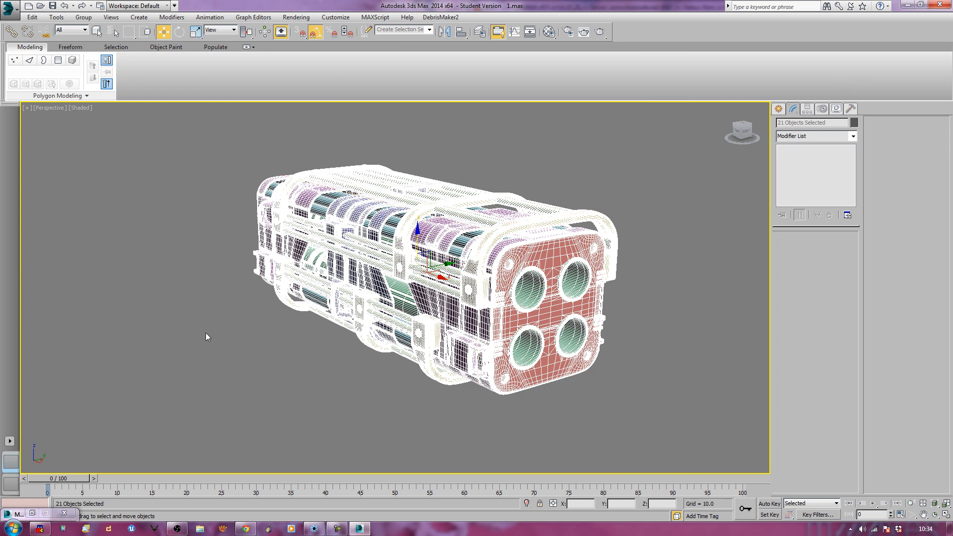
left_click(206, 336)
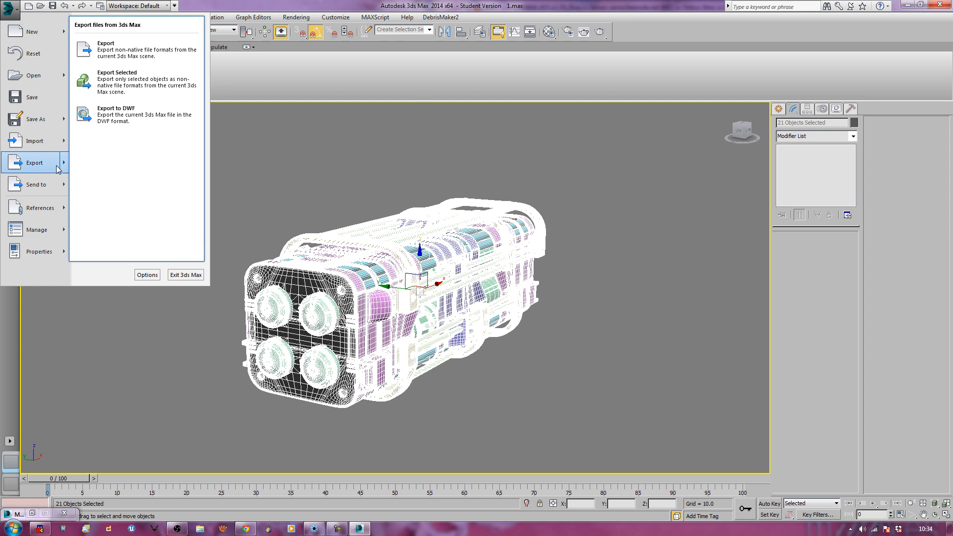
- Start a new FBX export to the Desktop named rocket_launcher_ks_01
left_click(105, 43)
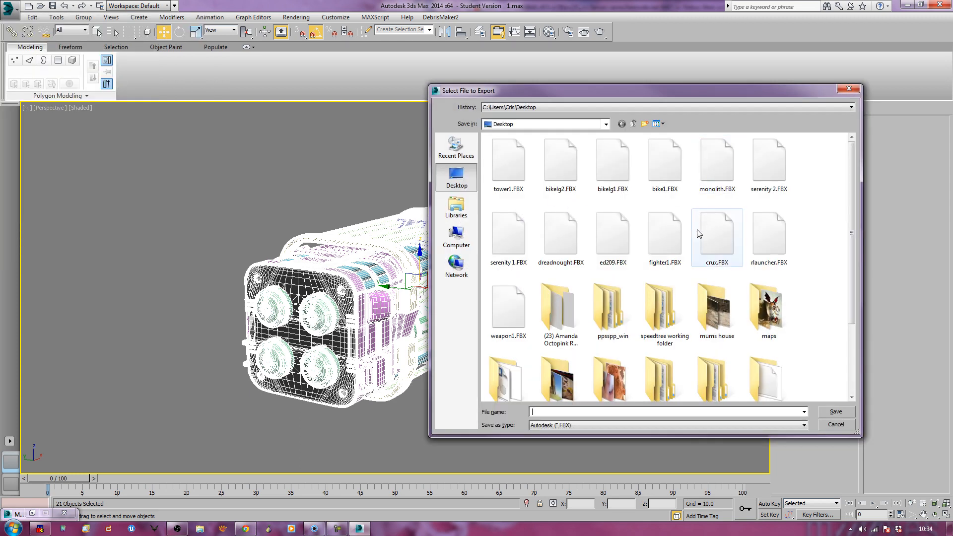
type("rocket_launcher_")
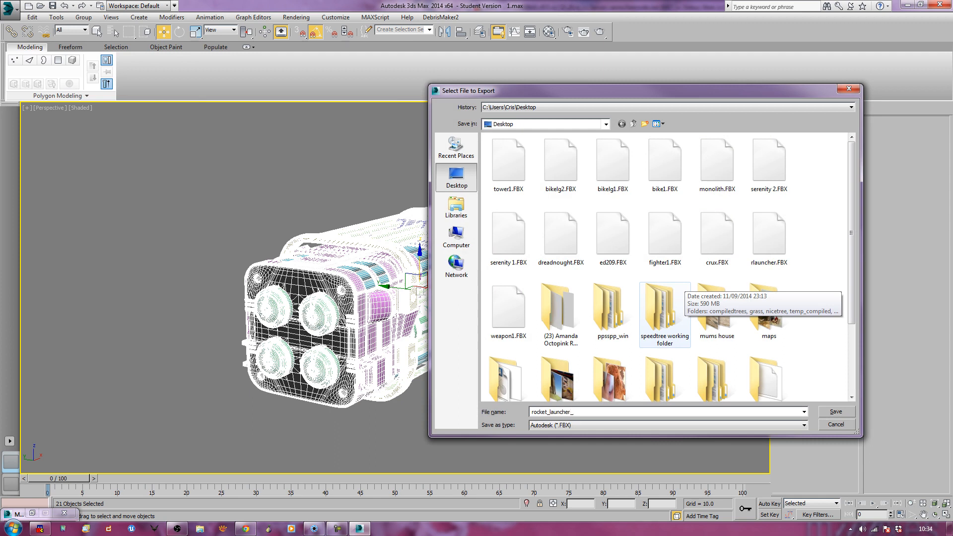
type("ks_01")
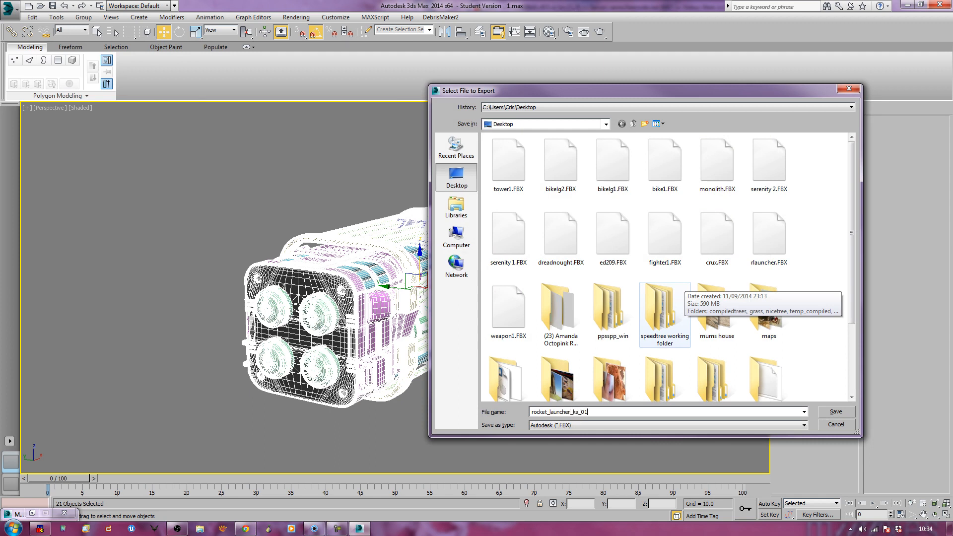
- Save the rocket_launcher_ks_01 FBX export with default settings, then quit 3ds Max
left_click(835, 411)
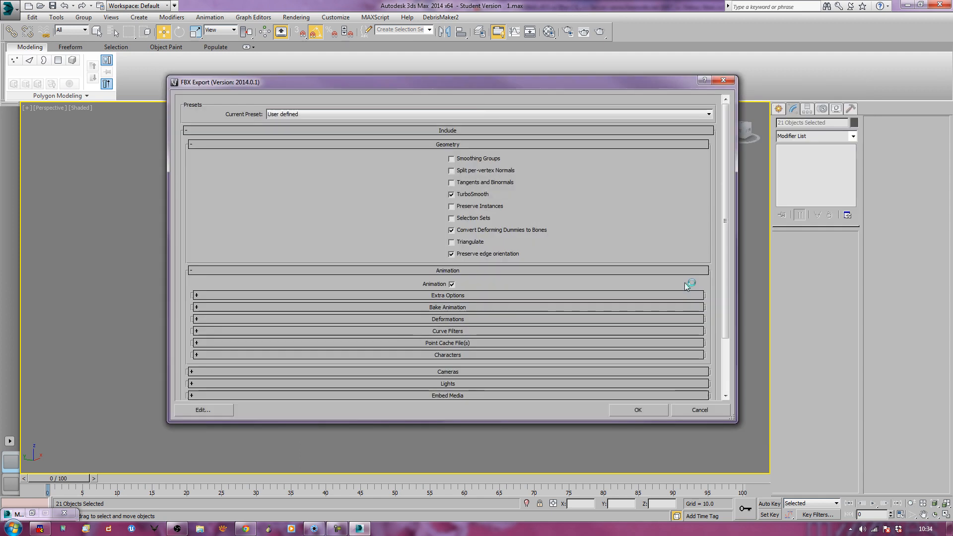
mouse_move(653, 412)
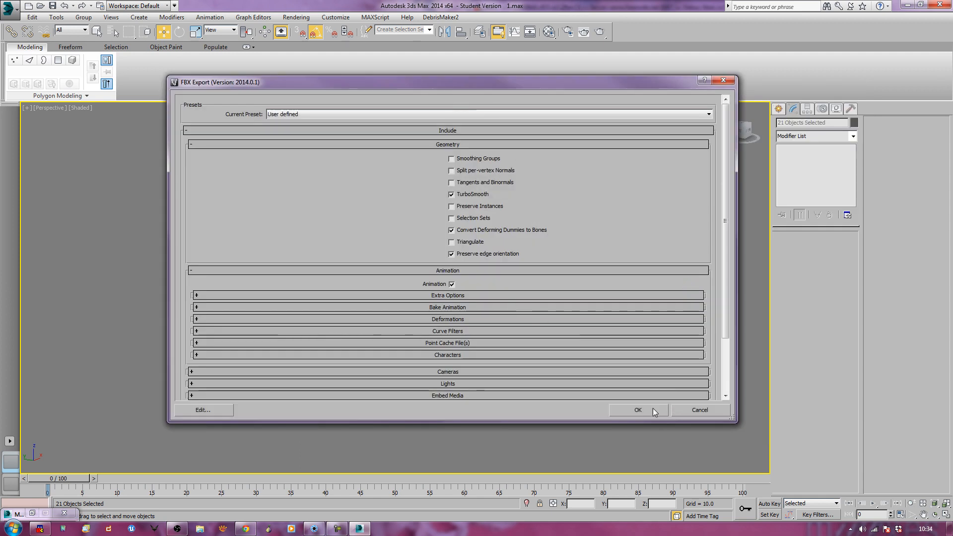
mouse_move(570, 335)
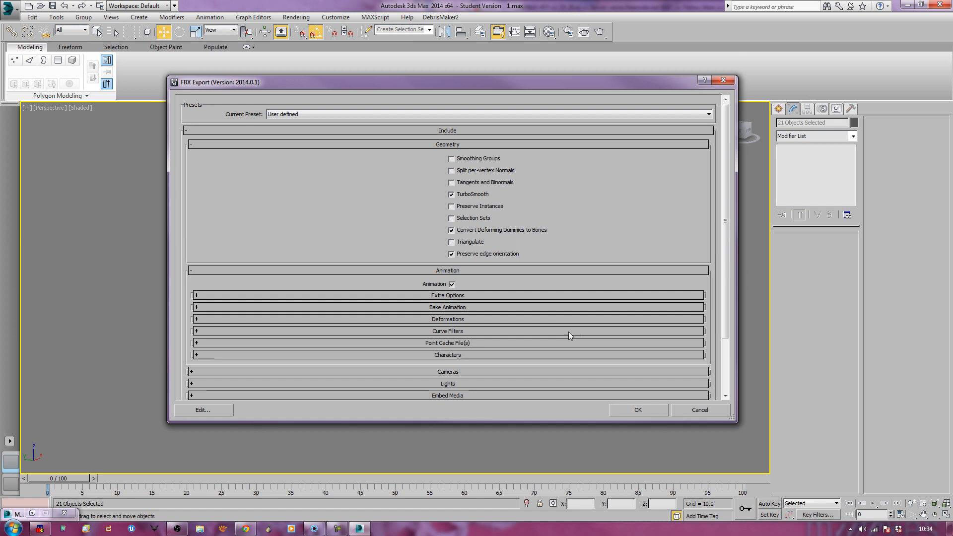
left_click(636, 410)
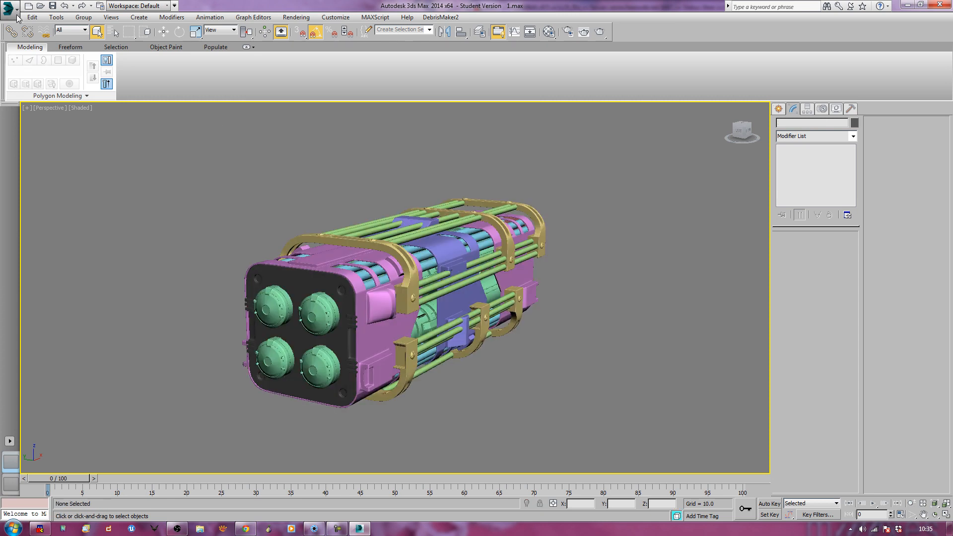
left_click(8, 8)
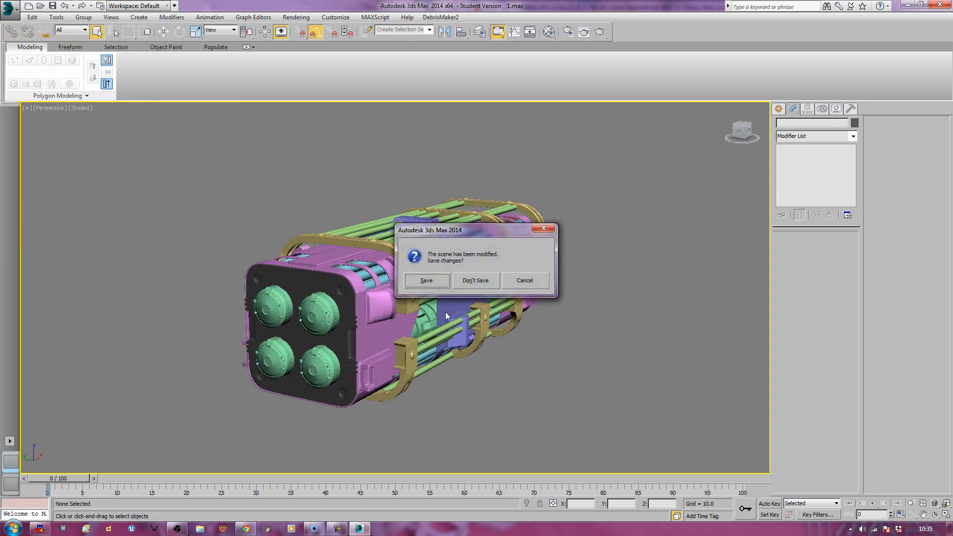
left_click(475, 280)
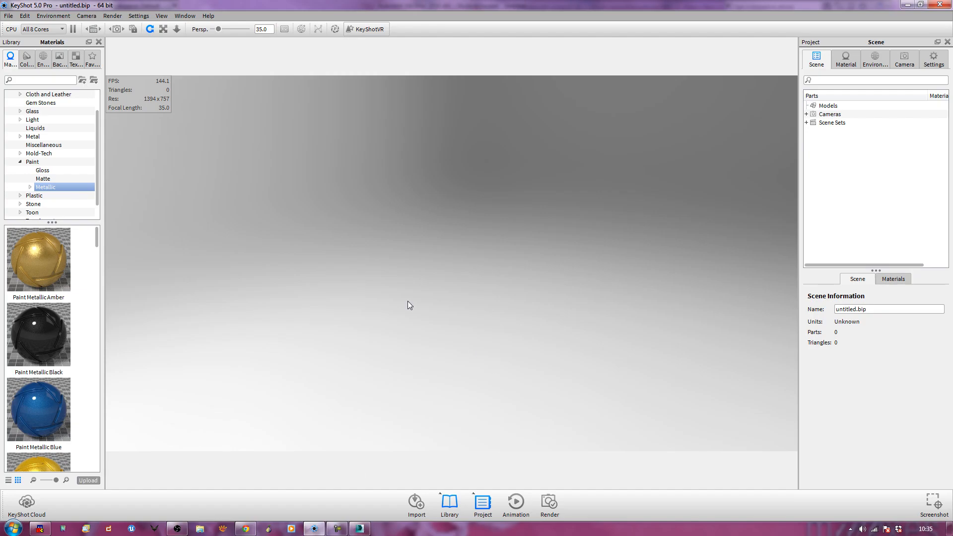
mouse_move(356, 296)
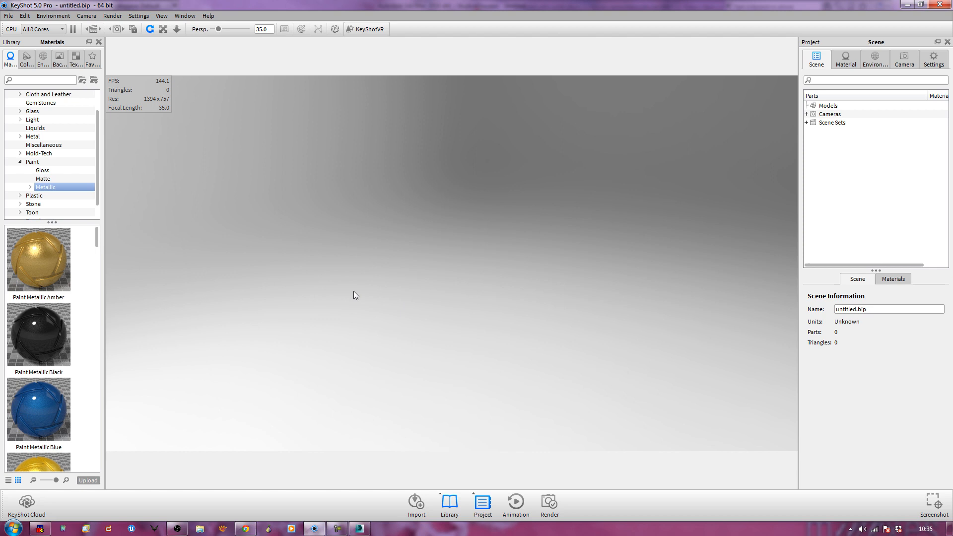
mouse_move(274, 395)
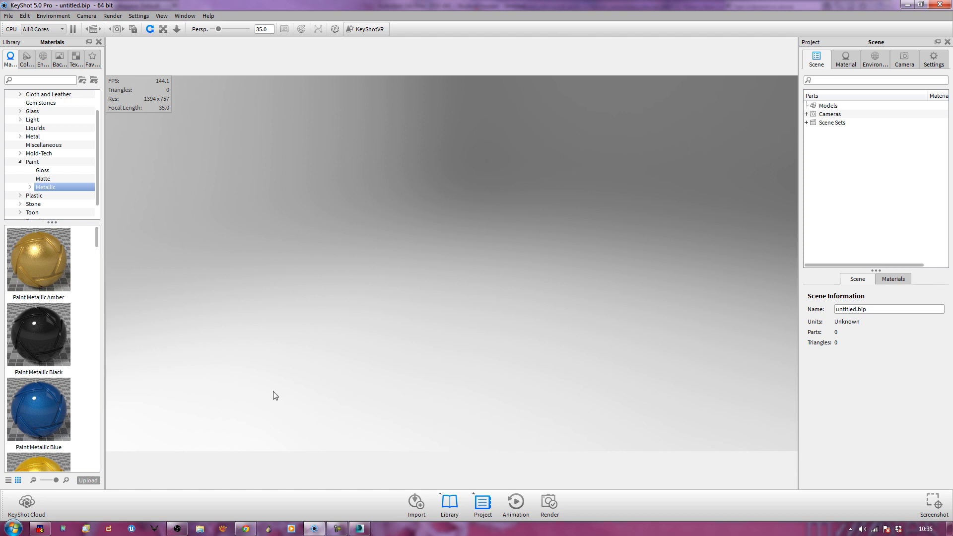
mouse_move(58, 57)
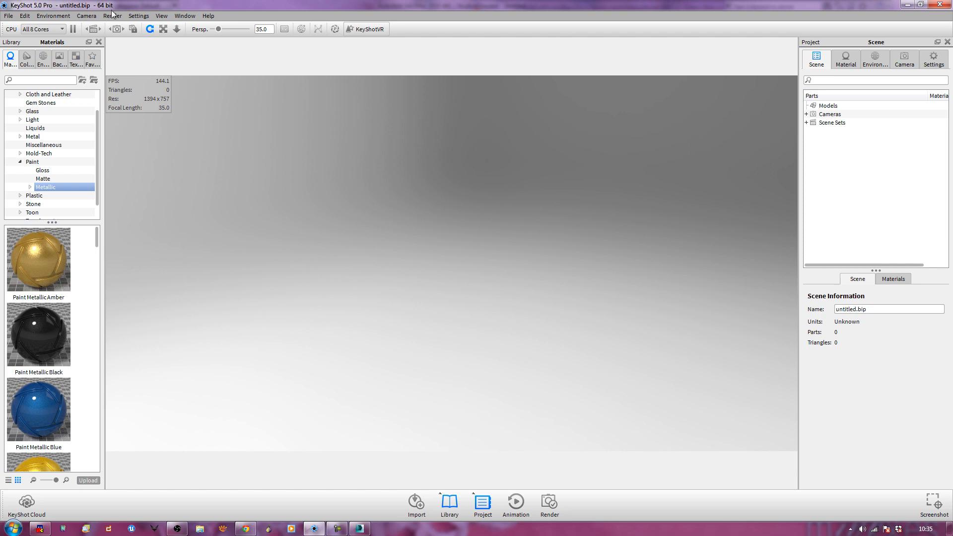
mouse_move(866, 305)
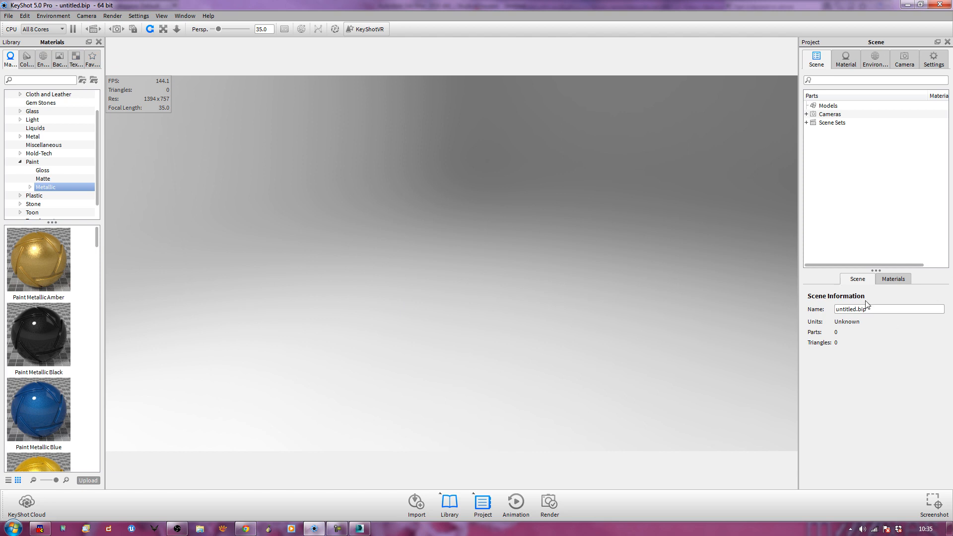
mouse_move(247, 203)
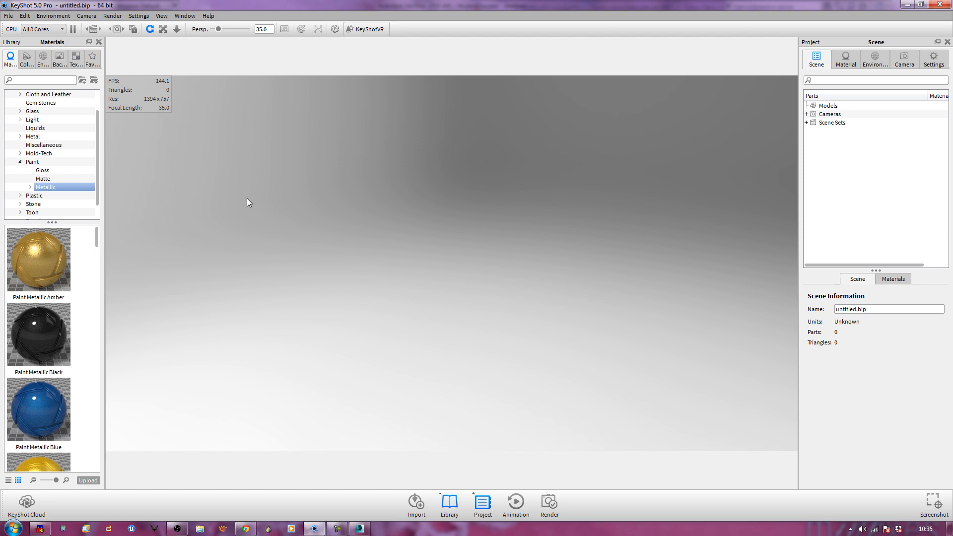
- Open the File menu in KeyShot's empty untitled scene
left_click(8, 16)
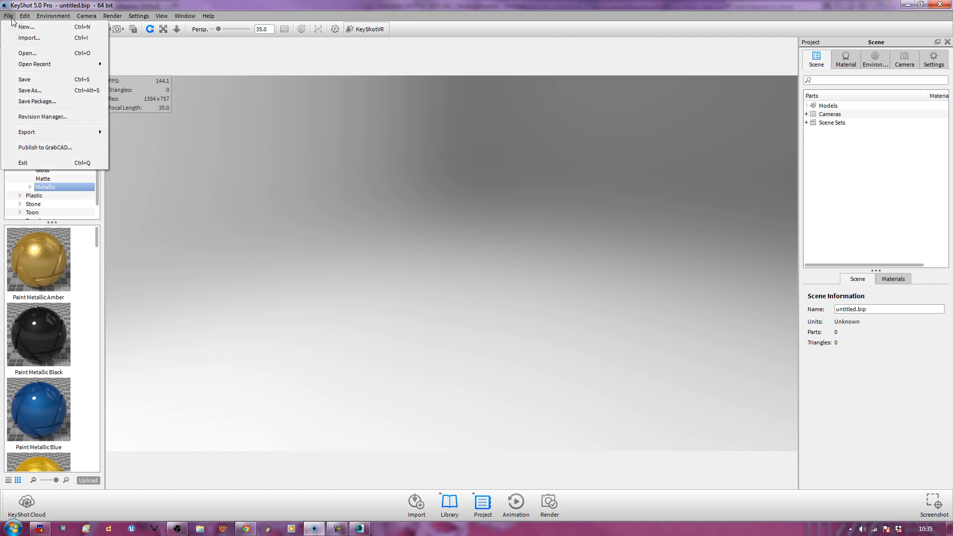
- Import rocket_launcher_ks_01.FBX with camera and environment fitted to the geometry
left_click(29, 38)
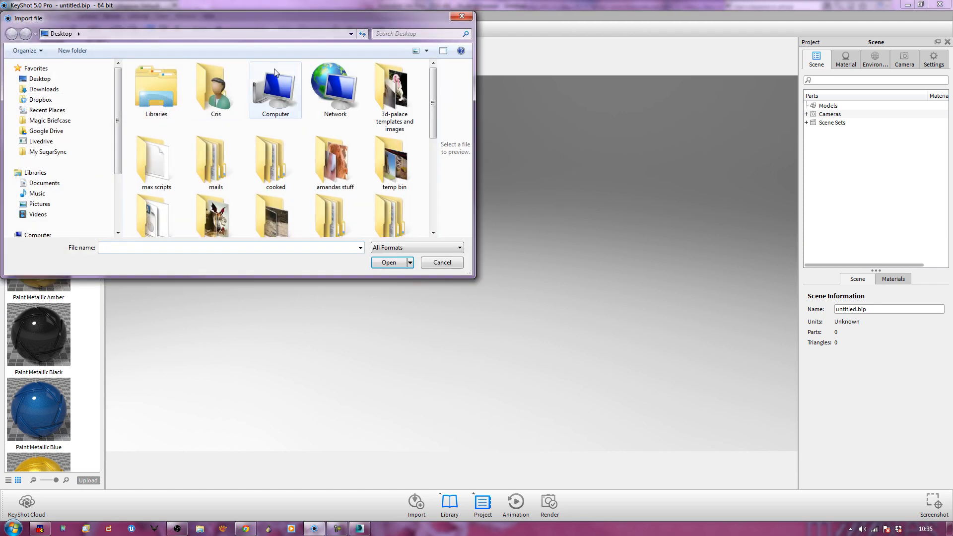
scroll("down", 3)
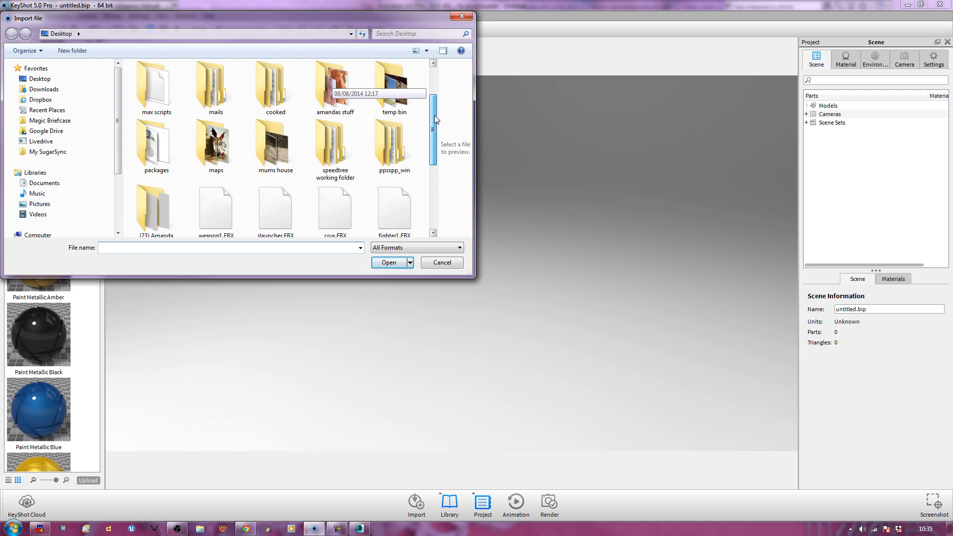
scroll("down", 3)
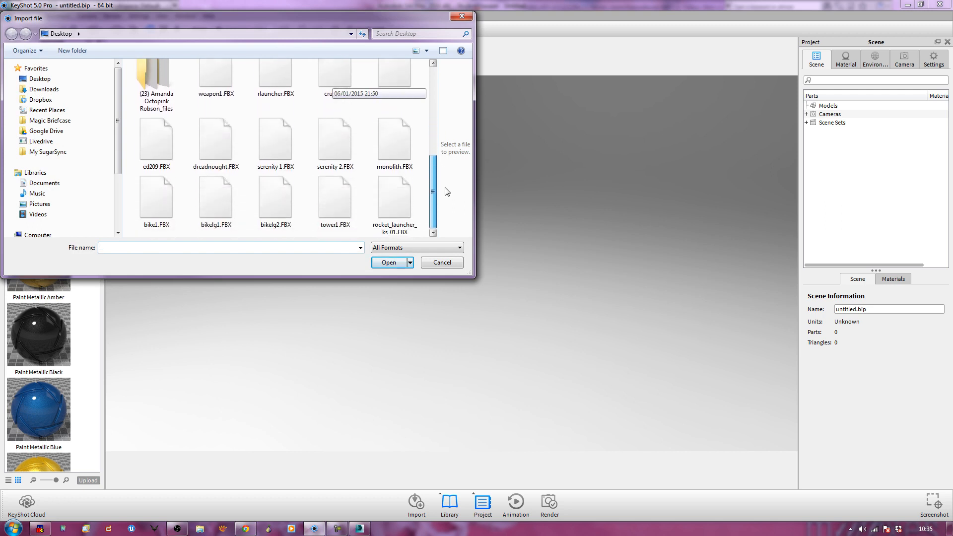
left_click(388, 262)
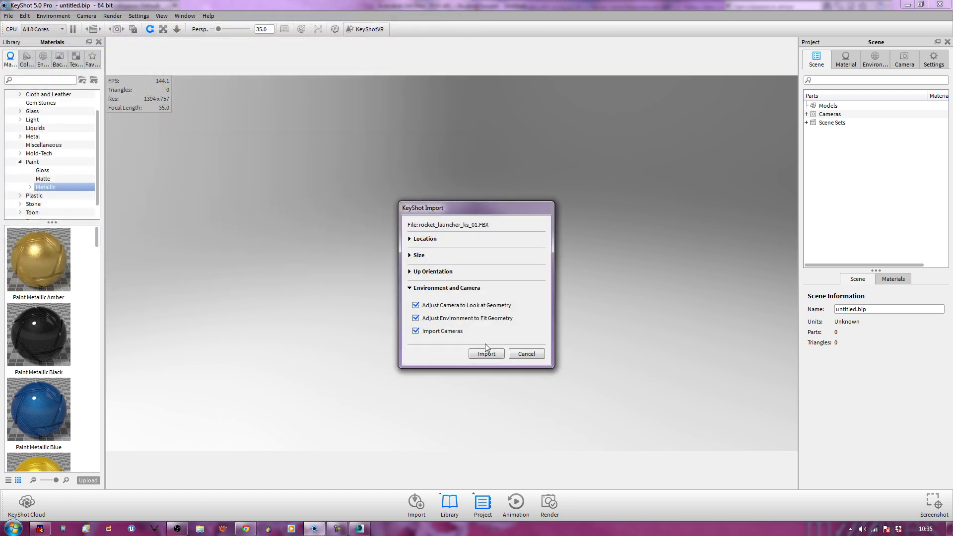
left_click(485, 353)
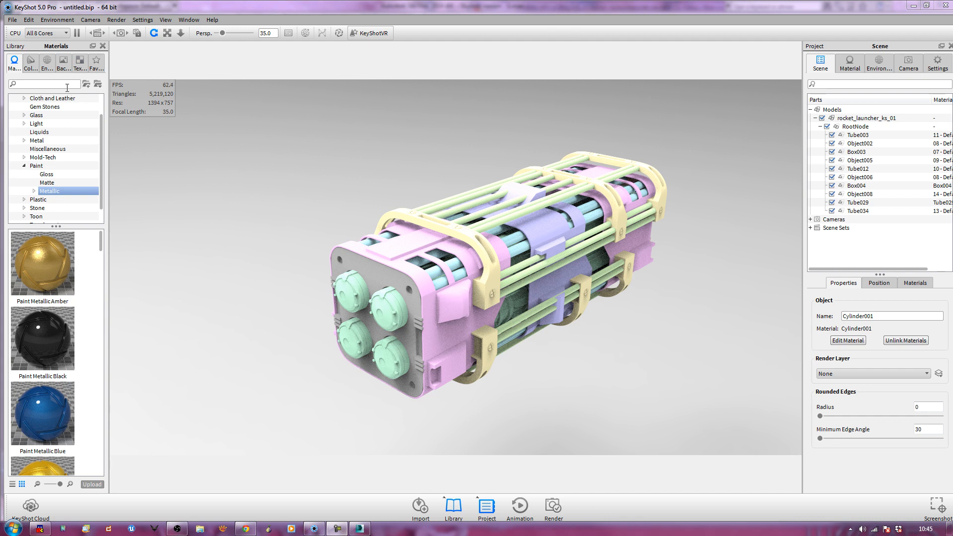
- Search the material library and apply Gun Metal_743406 to the launcher's Tube003 part
type("a")
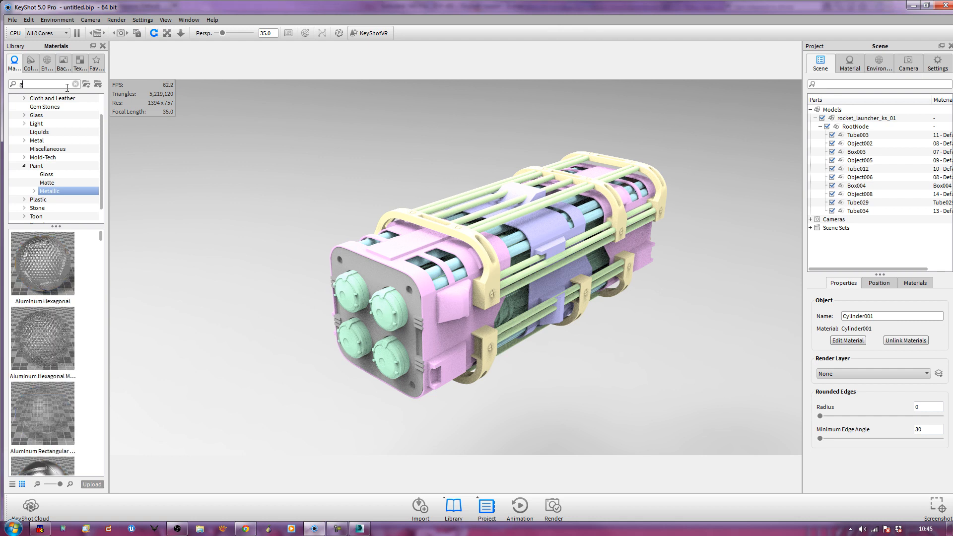
type("un")
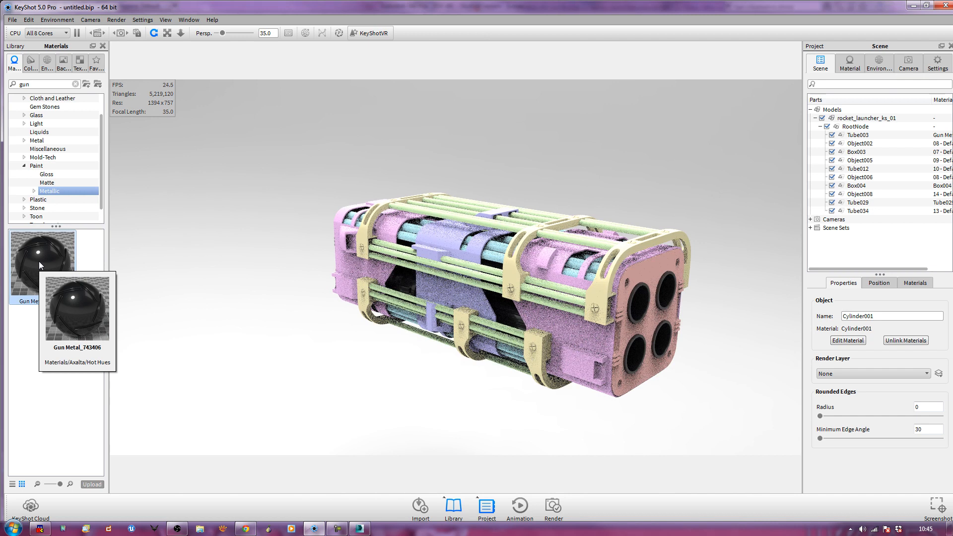
right_click(42, 258)
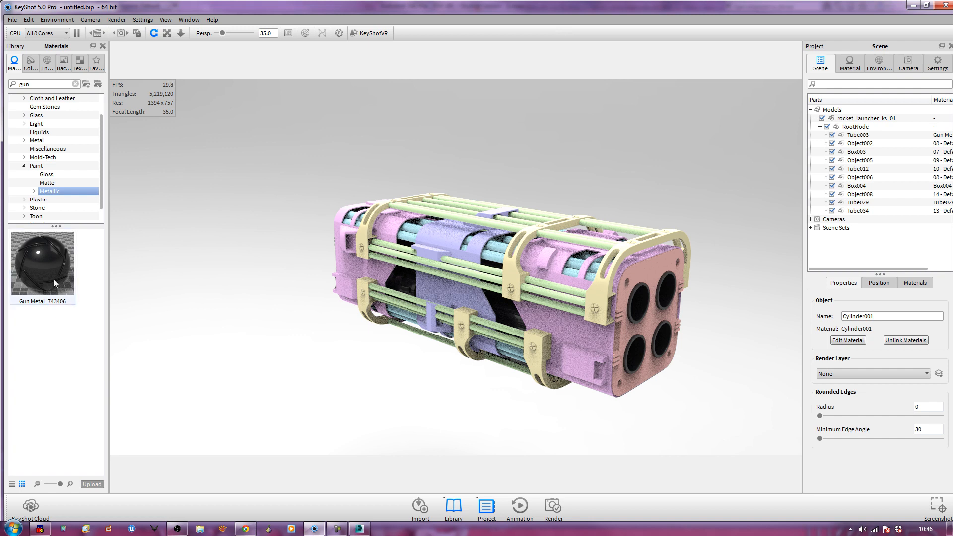
mouse_move(631, 317)
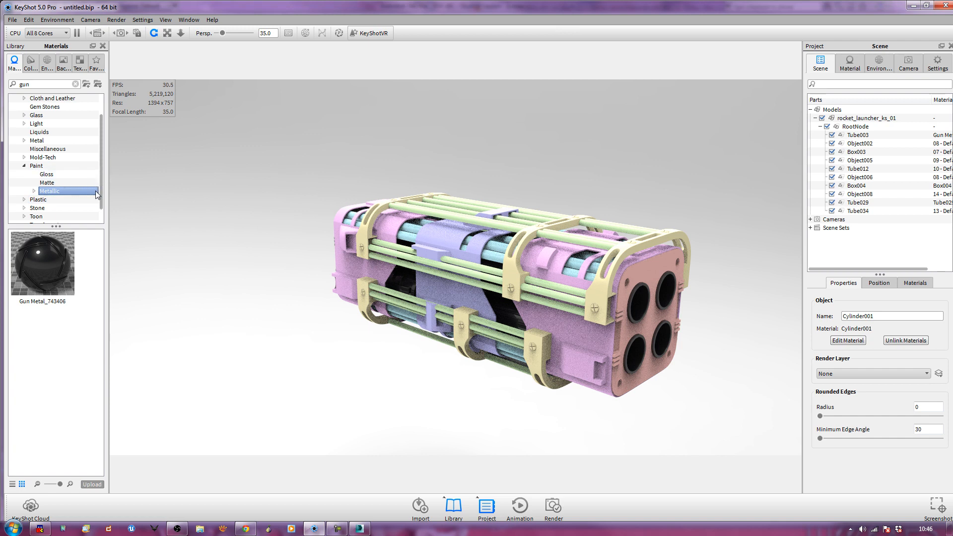
- Clear the gun search and browse the Powerful and Classic metallic paints for the body
scroll("down", 3)
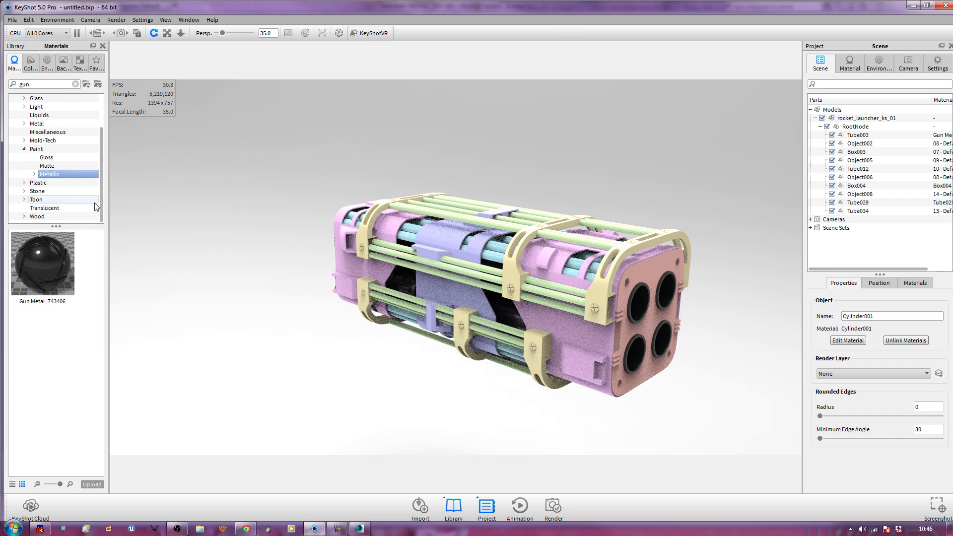
mouse_move(49, 128)
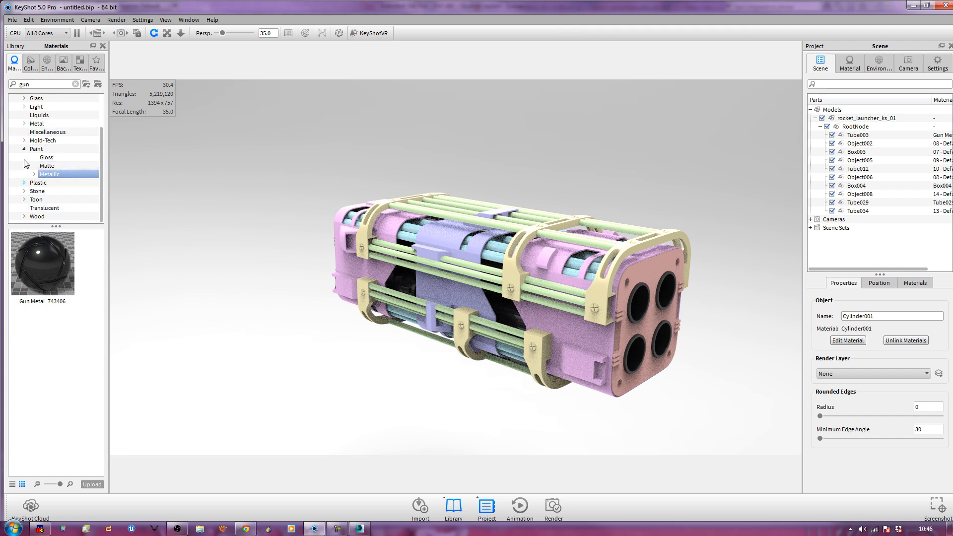
left_click(35, 174)
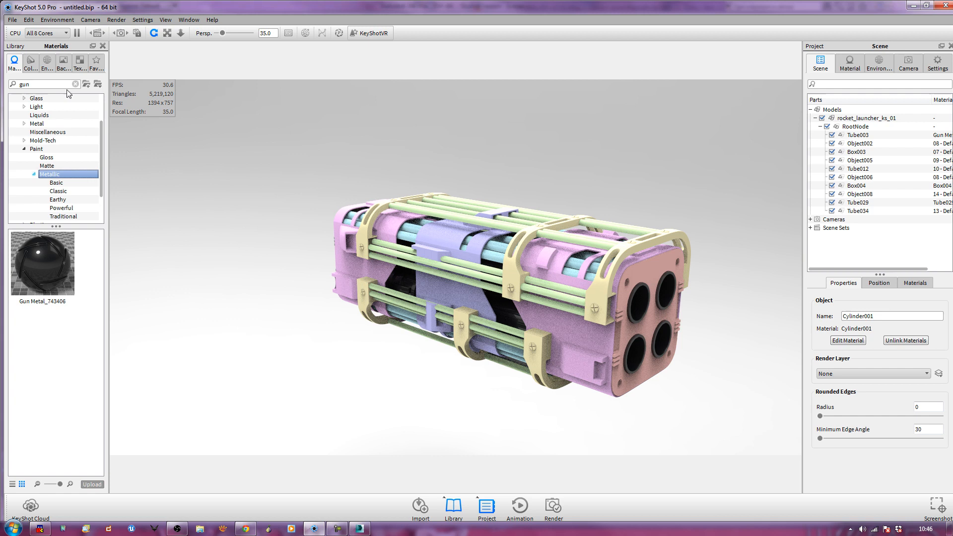
left_click(43, 84)
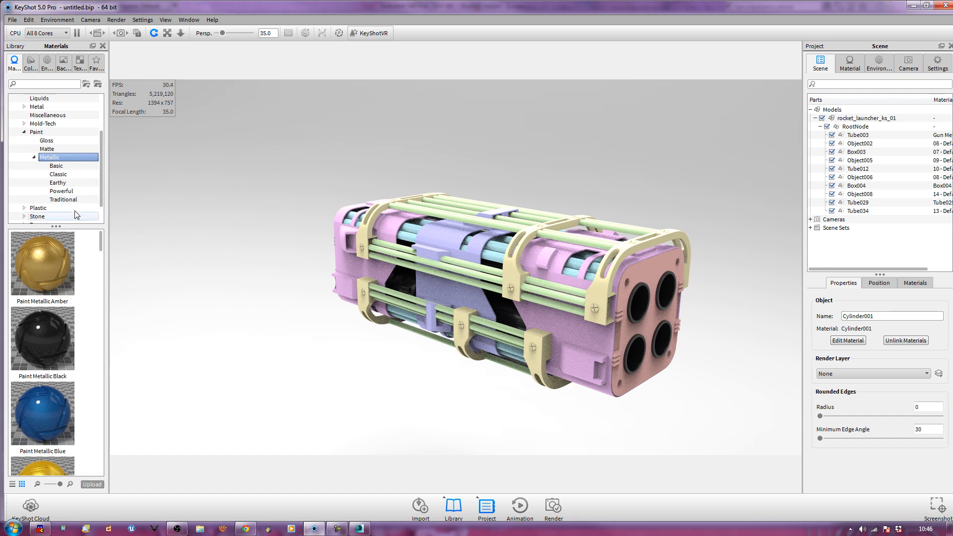
left_click(62, 190)
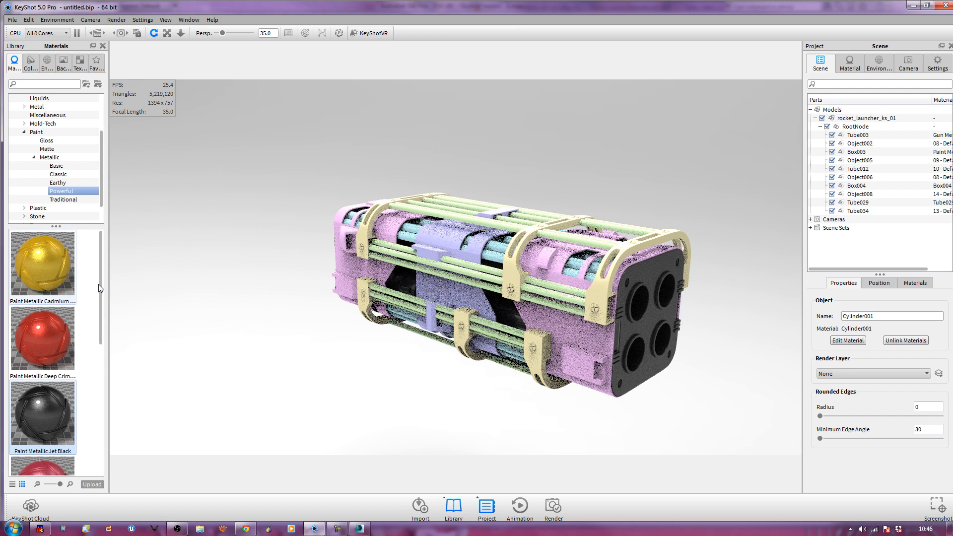
scroll("down", 3)
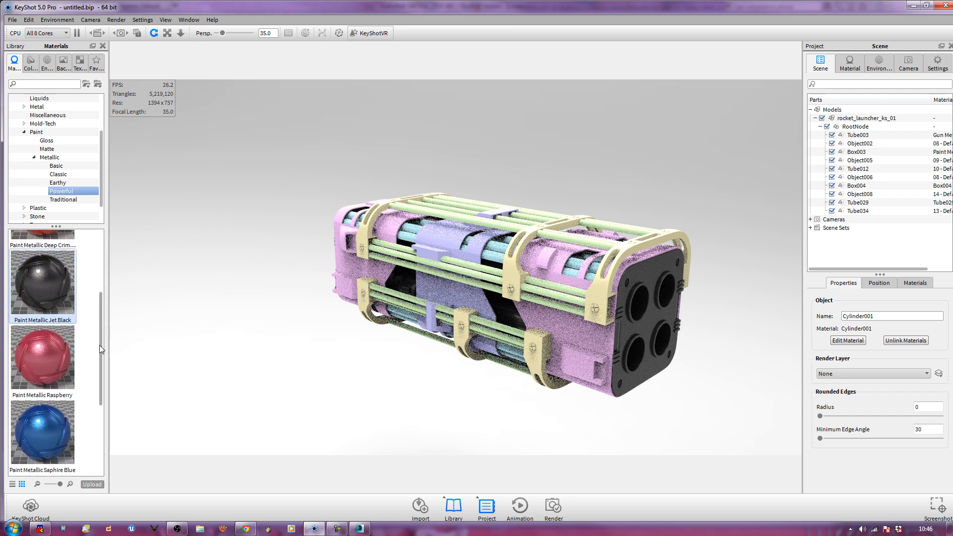
scroll("down", 3)
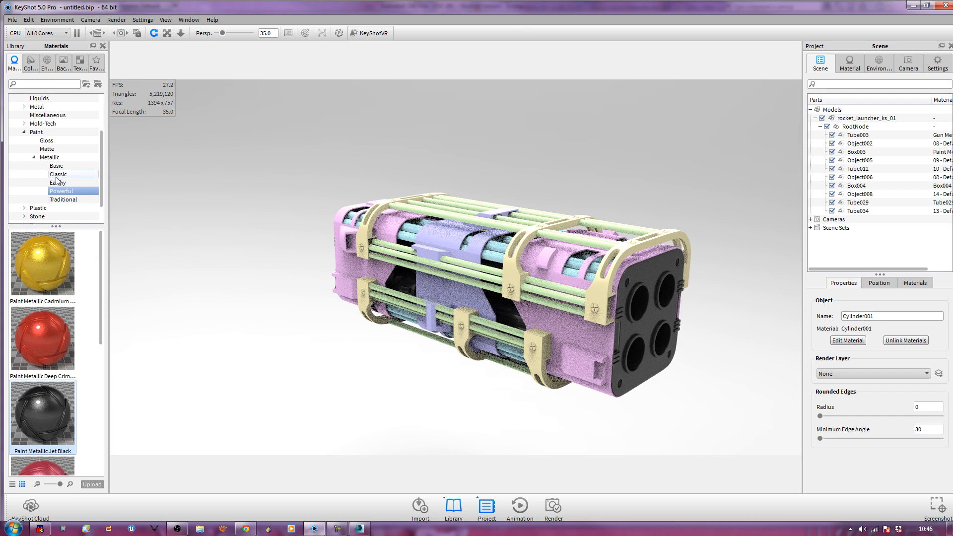
left_click(58, 173)
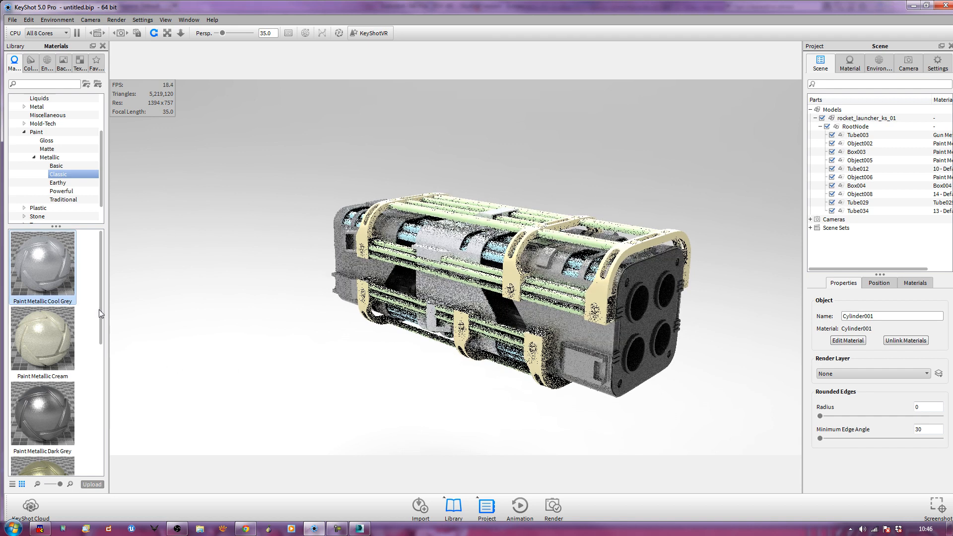
- Browse the Classic, Powerful and Basic metallic paints for a grey bracket finish
scroll("down", 3)
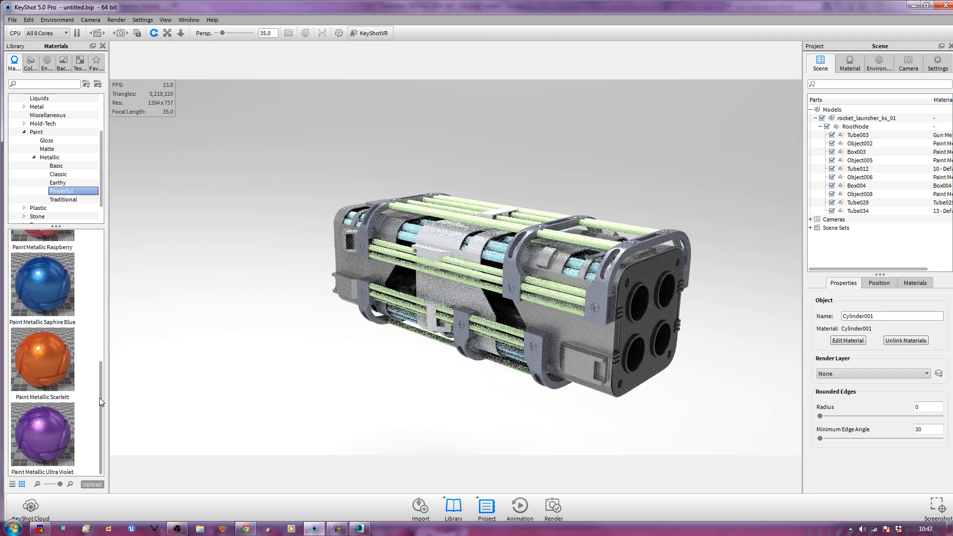
scroll("up", 3)
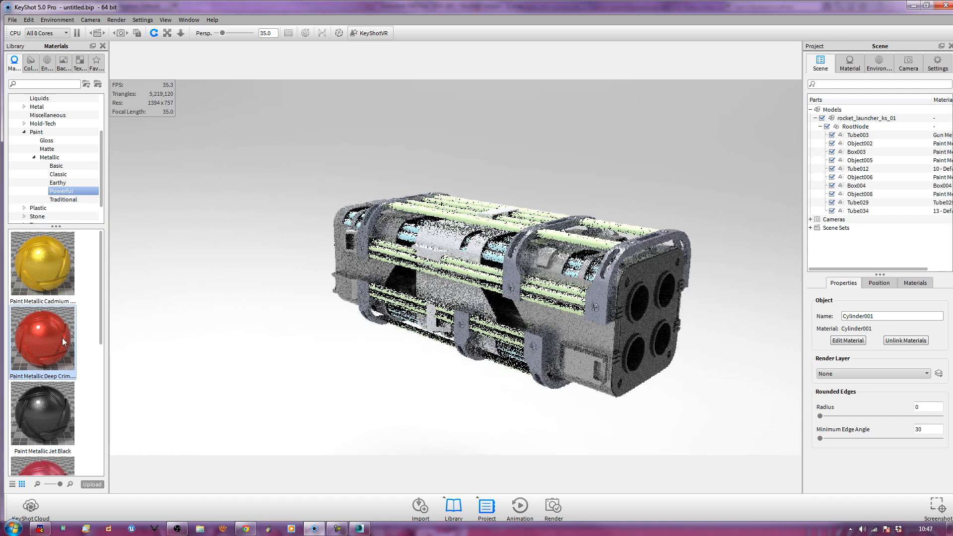
scroll("down", 3)
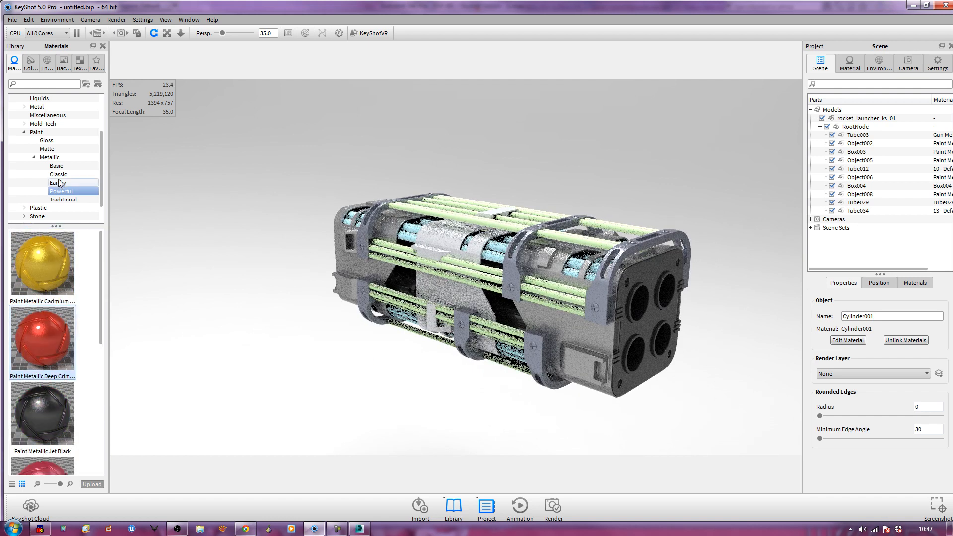
left_click(55, 165)
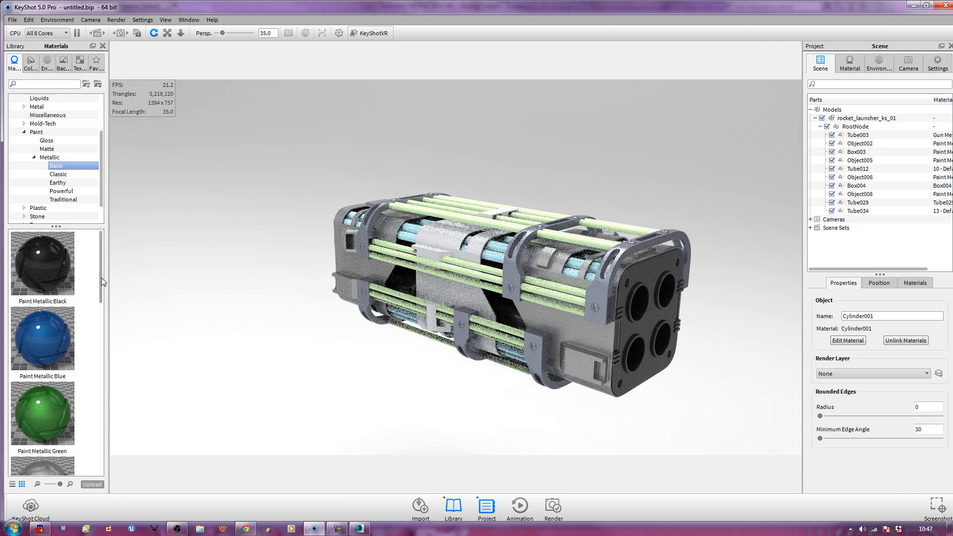
scroll("down", 3)
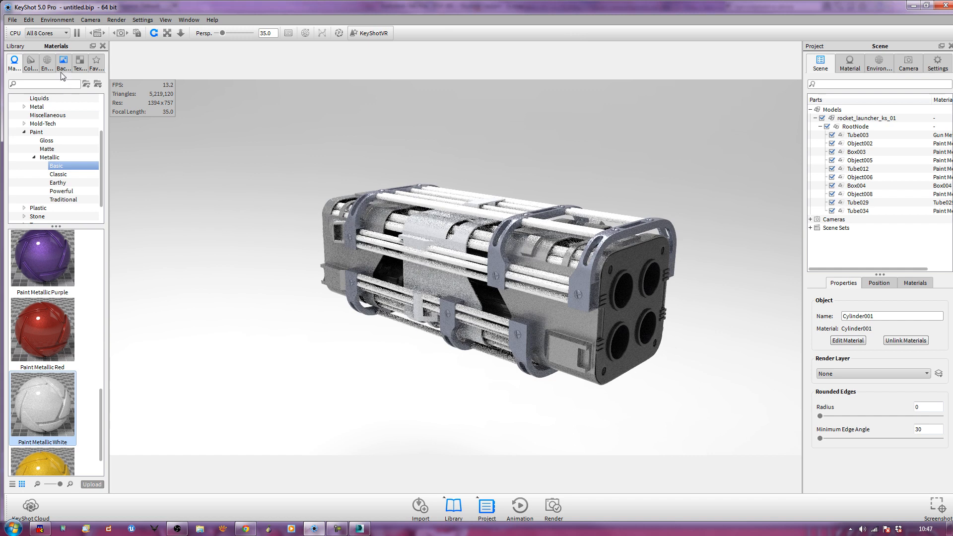
- Go to the Project Environment settings and browse for a replacement HDRI file
left_click(47, 63)
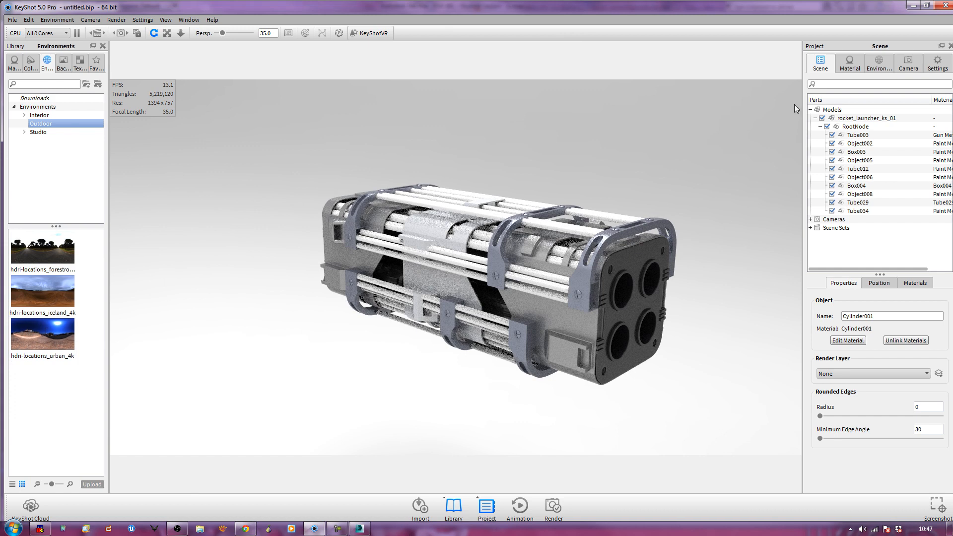
left_click(877, 63)
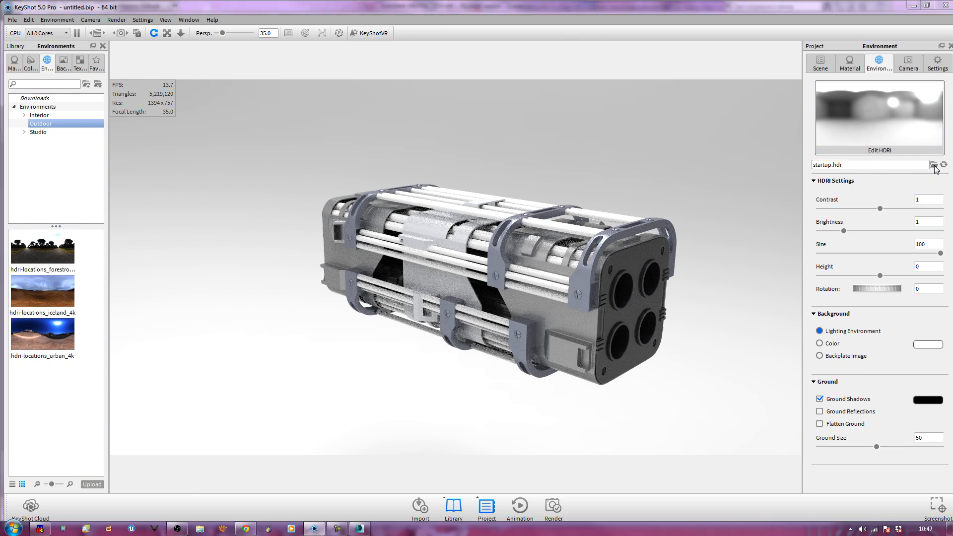
left_click(934, 165)
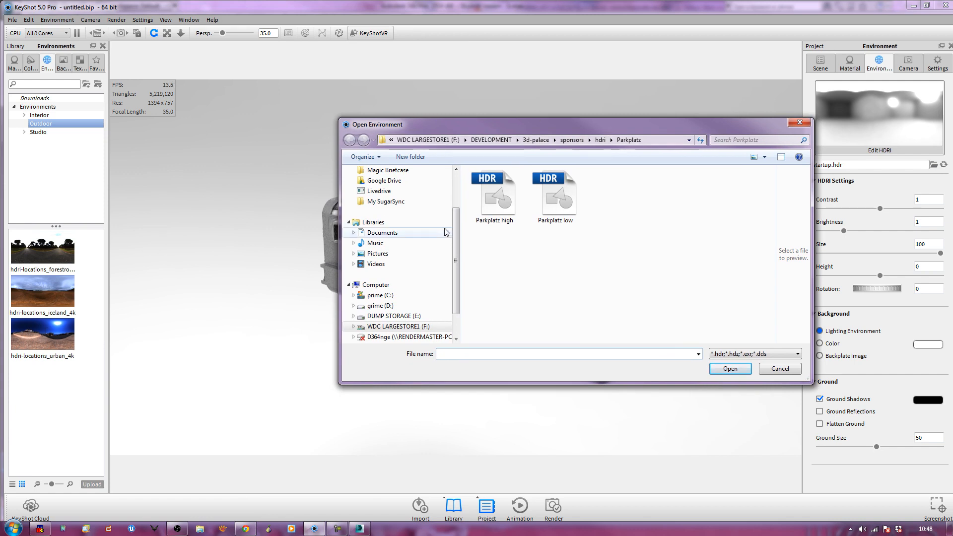
- Load Parkplatz high.hdr as lighting and set the background to a plain colour
left_click(493, 192)
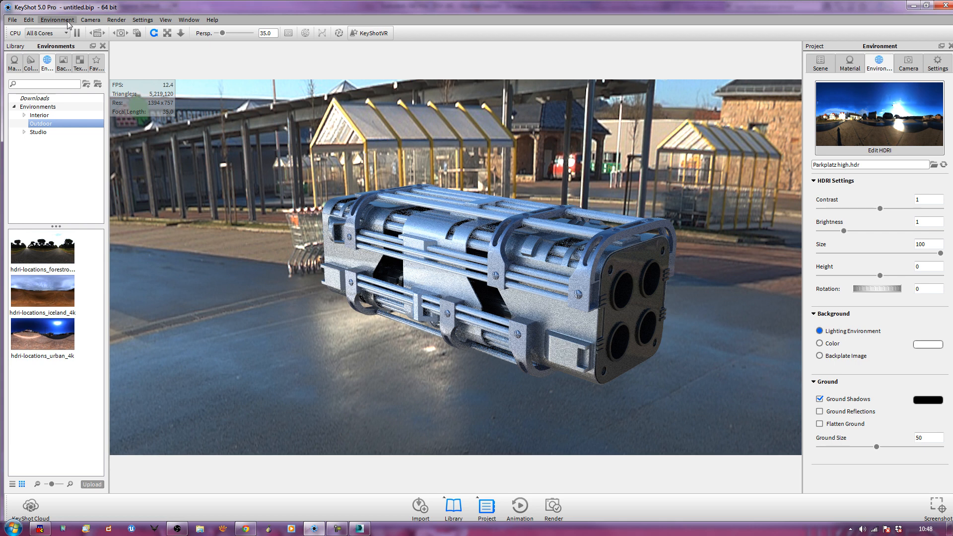
left_click(57, 20)
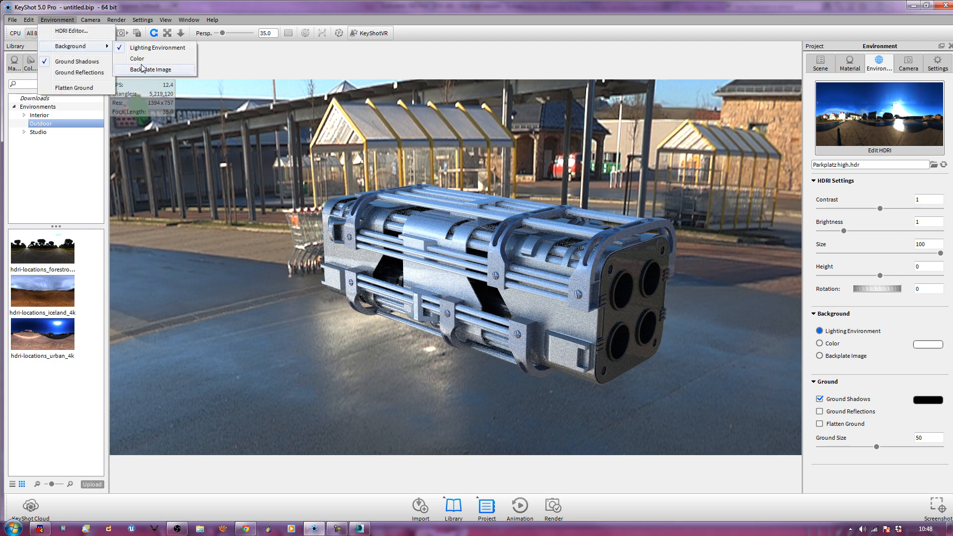
left_click(137, 58)
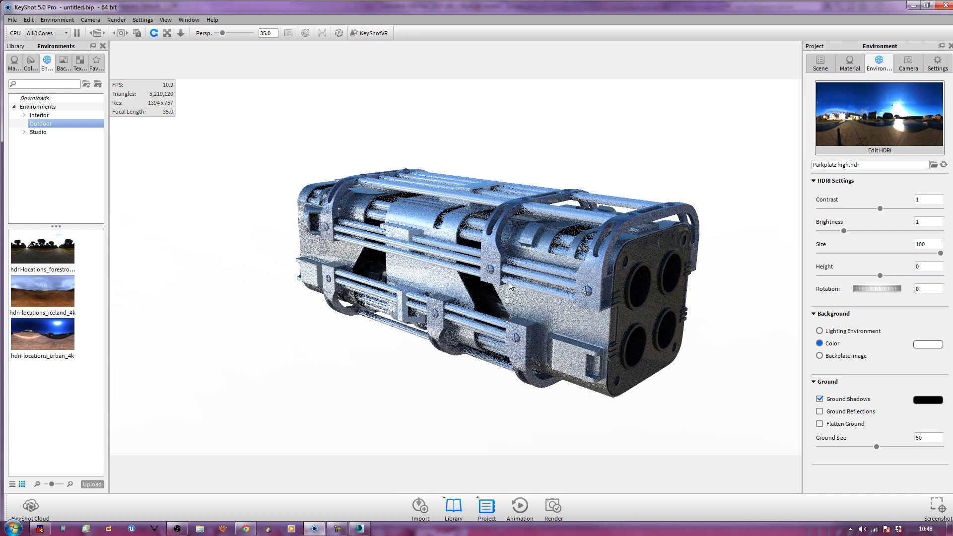
mouse_move(322, 340)
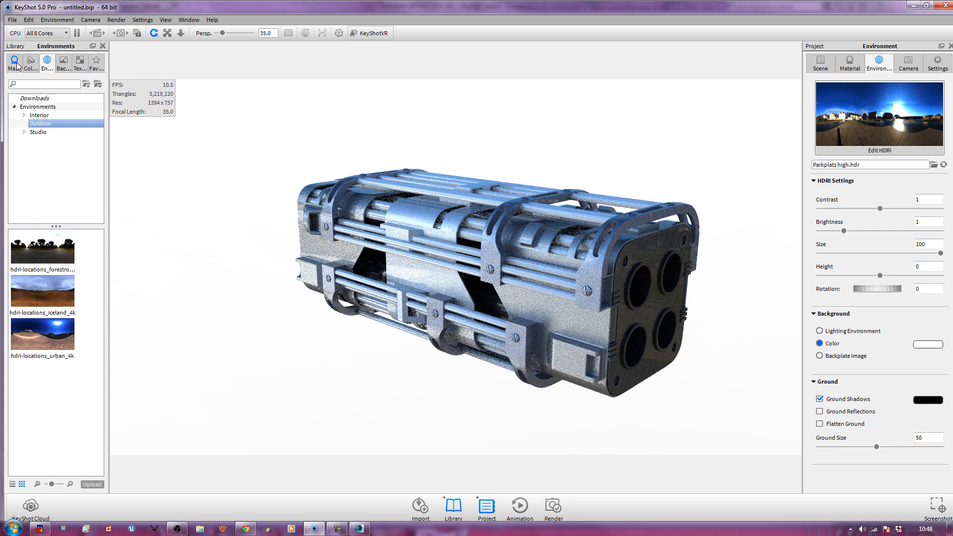
- Apply red metallic paint to the launcher body and bring up the Render menu
left_click(14, 61)
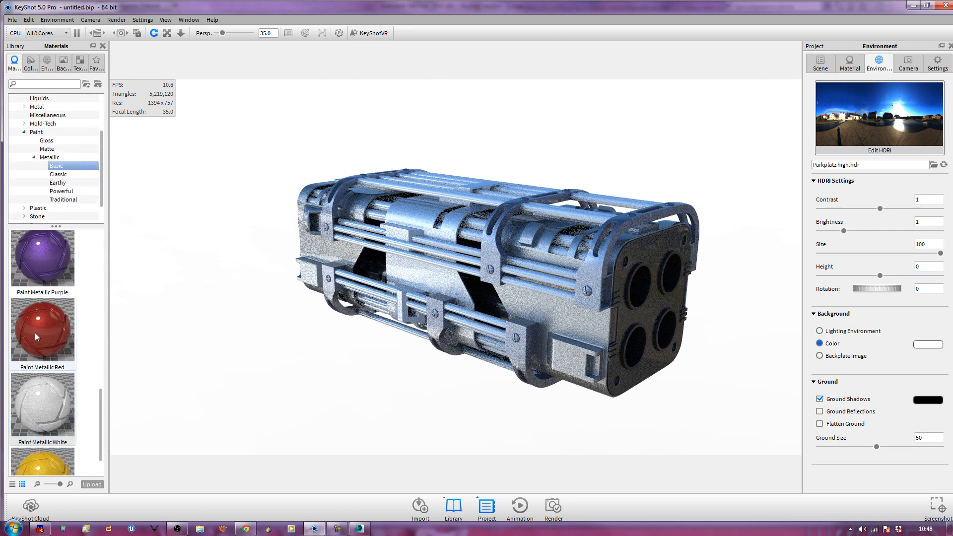
double_click(42, 329)
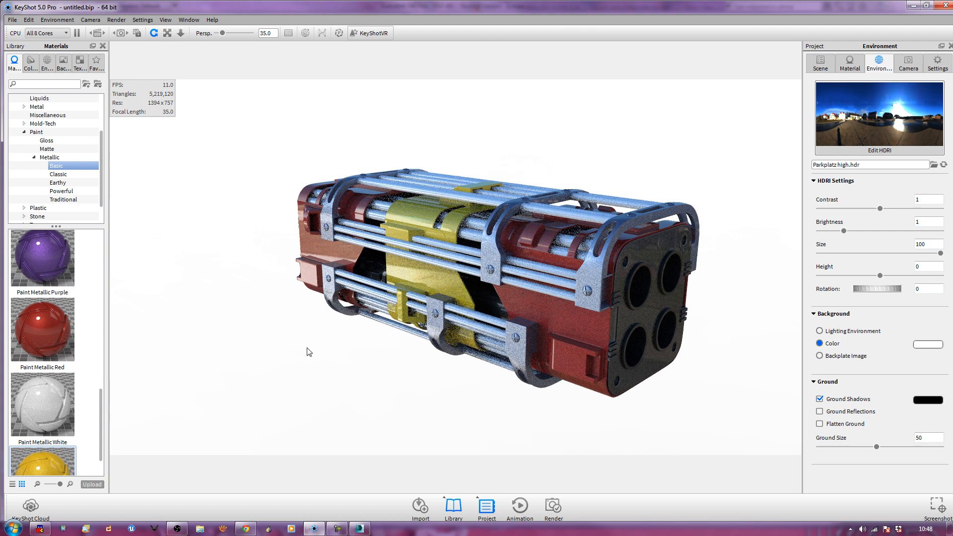
left_click(116, 20)
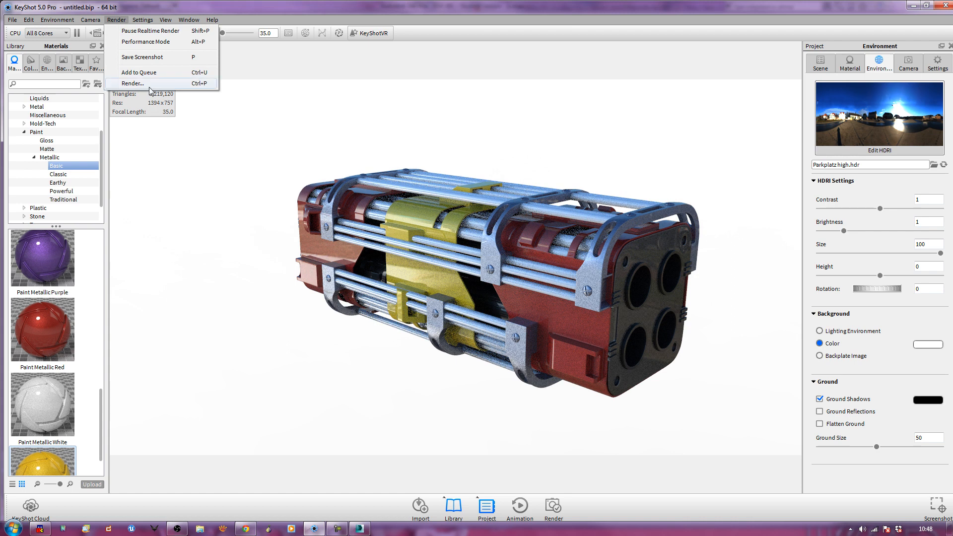
- Open the Render options and set the output resolution preset to 1280 x 695
left_click(132, 83)
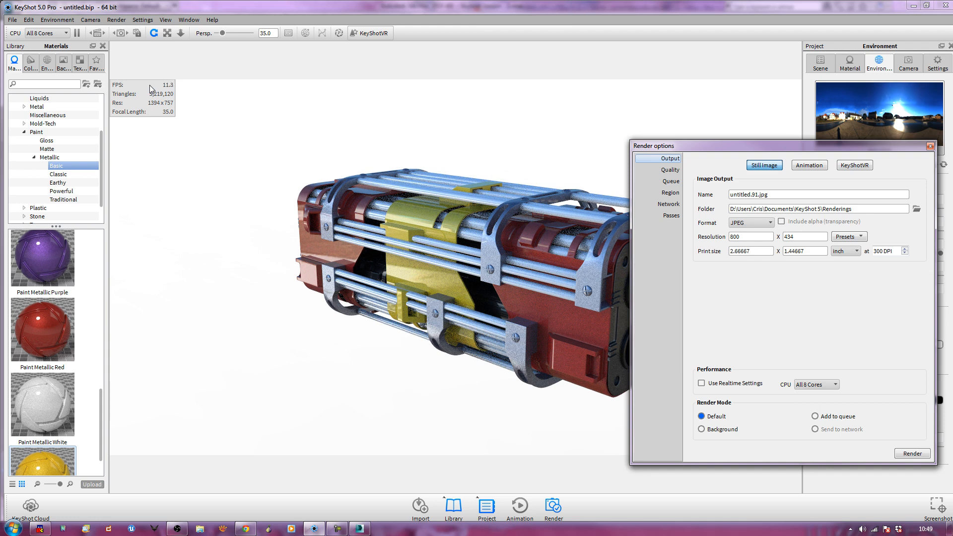
mouse_move(716, 146)
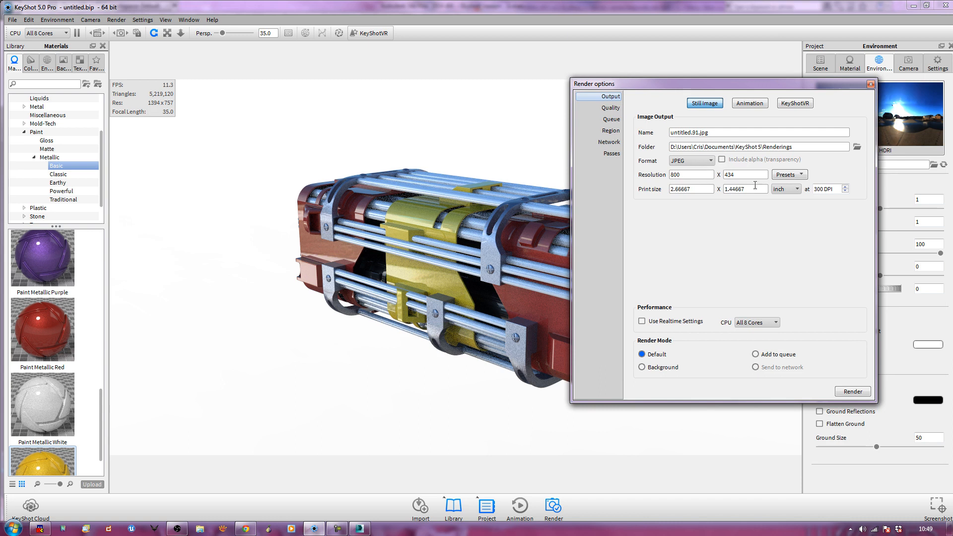
left_click(788, 174)
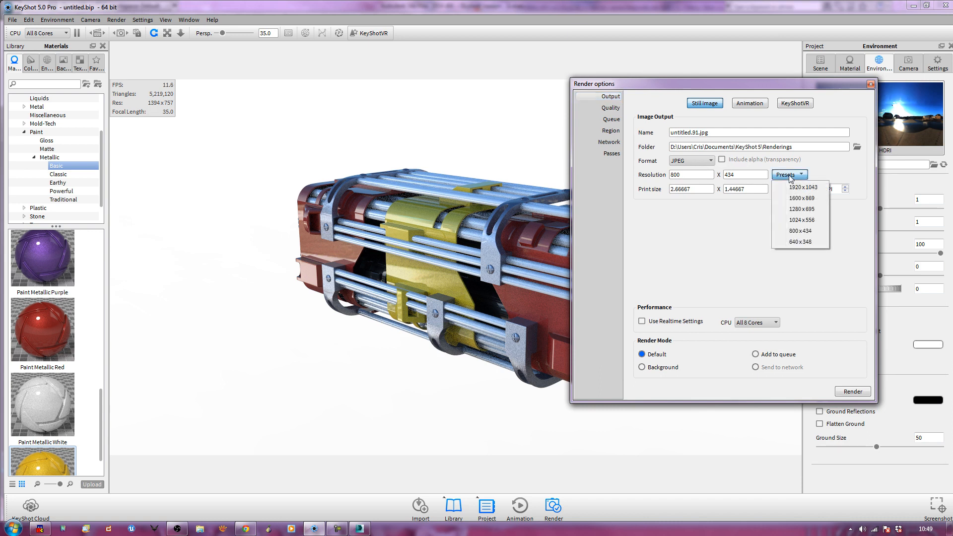
mouse_move(799, 209)
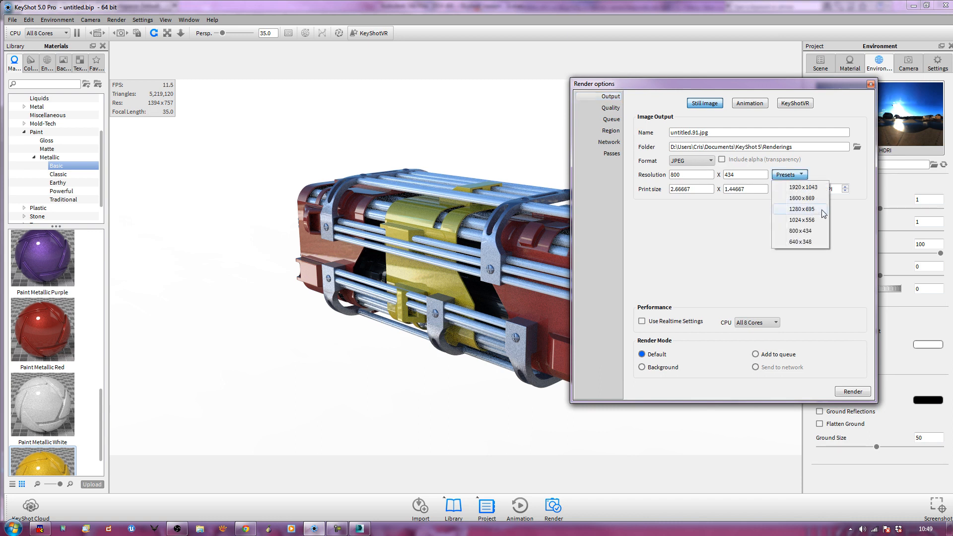
left_click(800, 208)
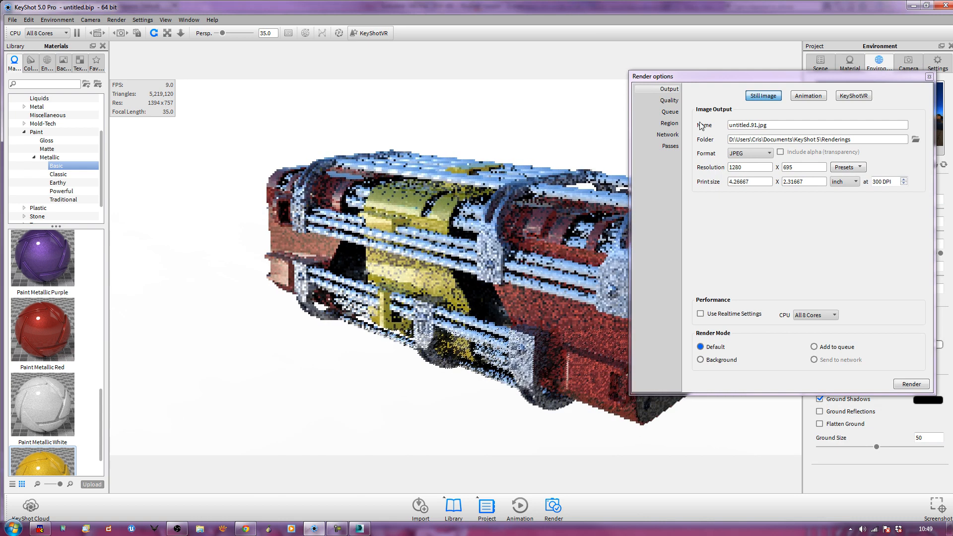
left_click(668, 100)
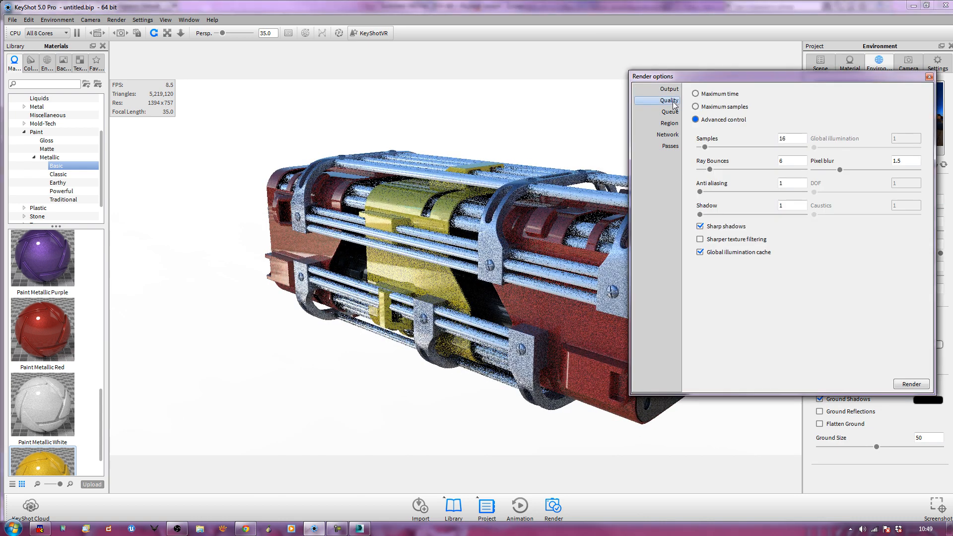
- Use advanced quality control with global illumination 3 and render the final image
left_click(695, 94)
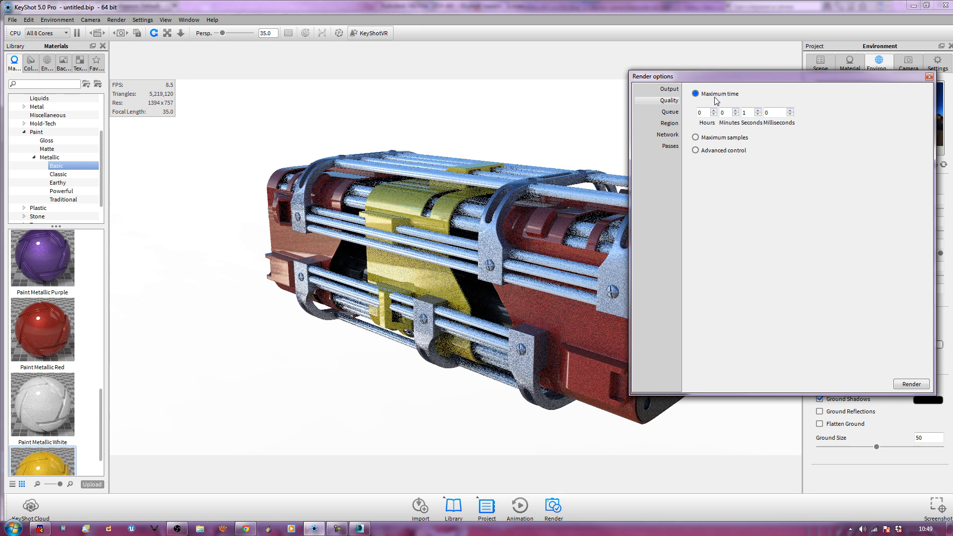
left_click(695, 137)
type("3")
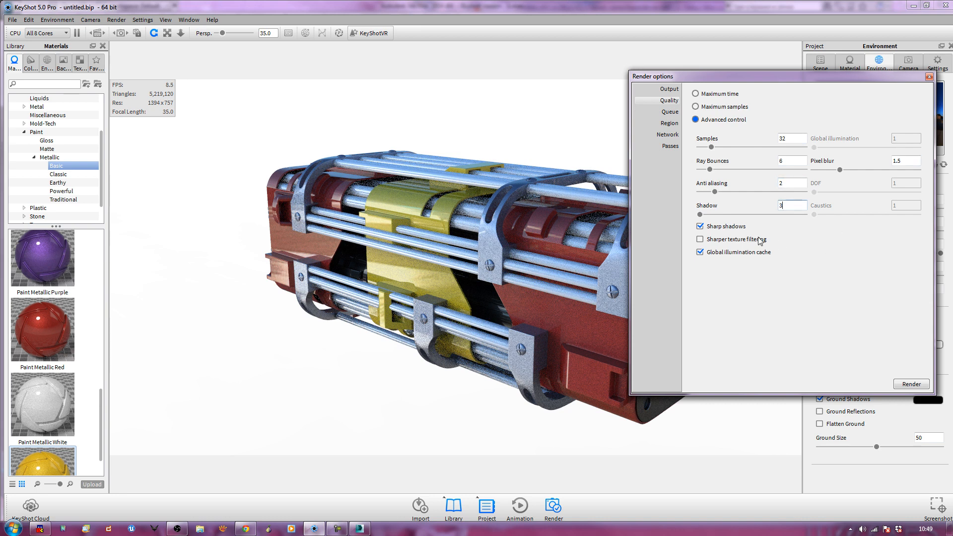
left_click(58, 19)
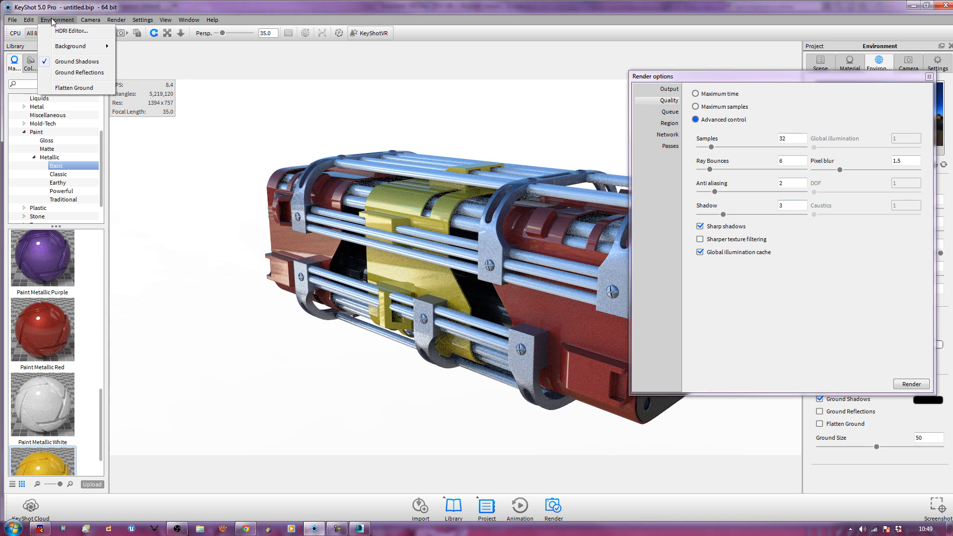
mouse_move(79, 72)
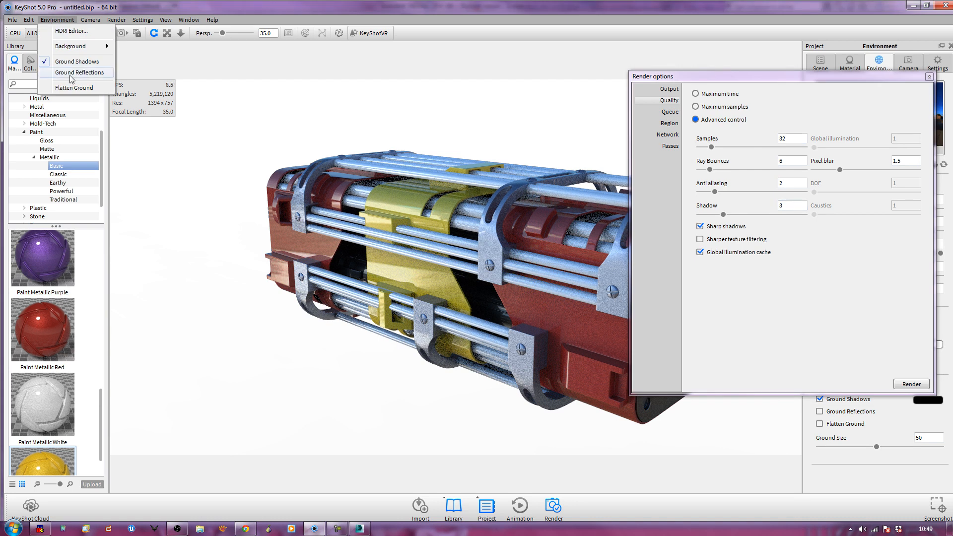
left_click(142, 19)
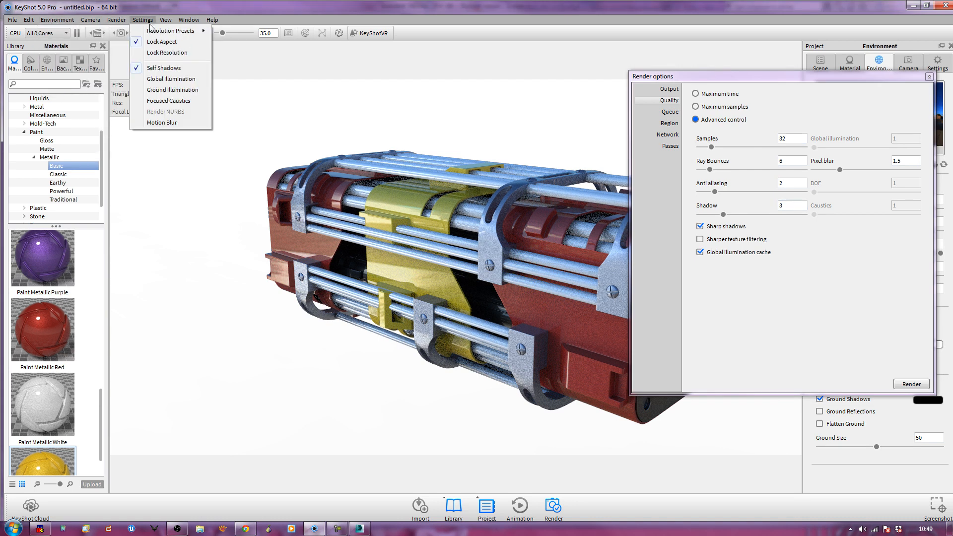
mouse_move(170, 79)
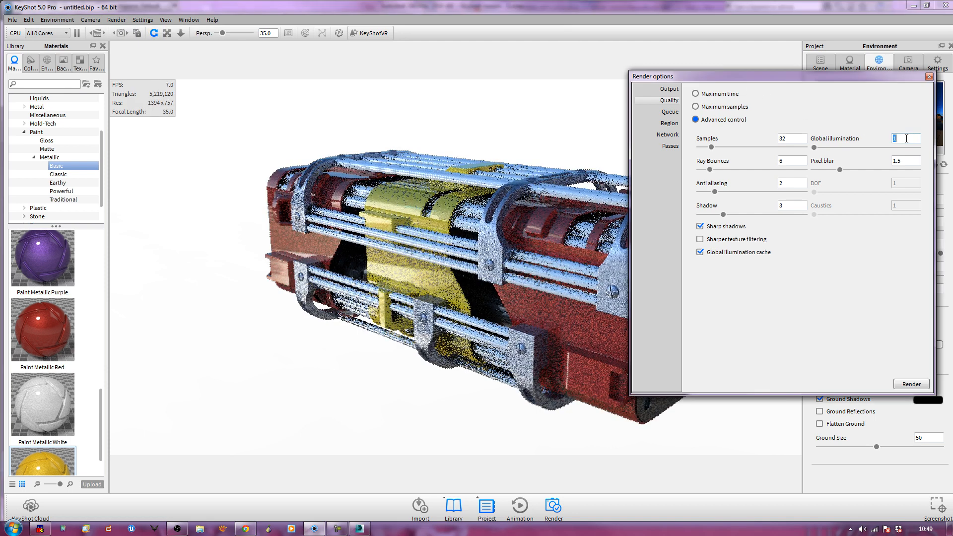
type("3")
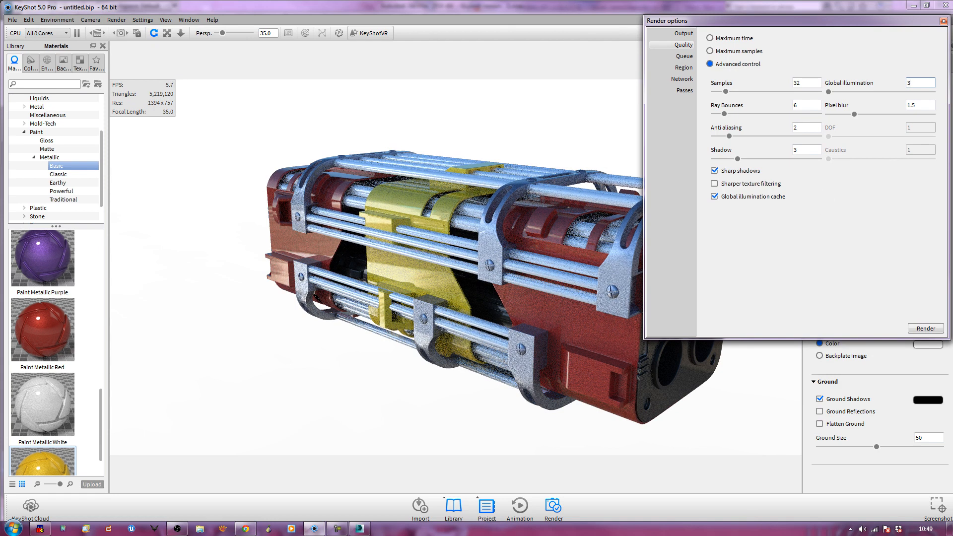
left_click(923, 328)
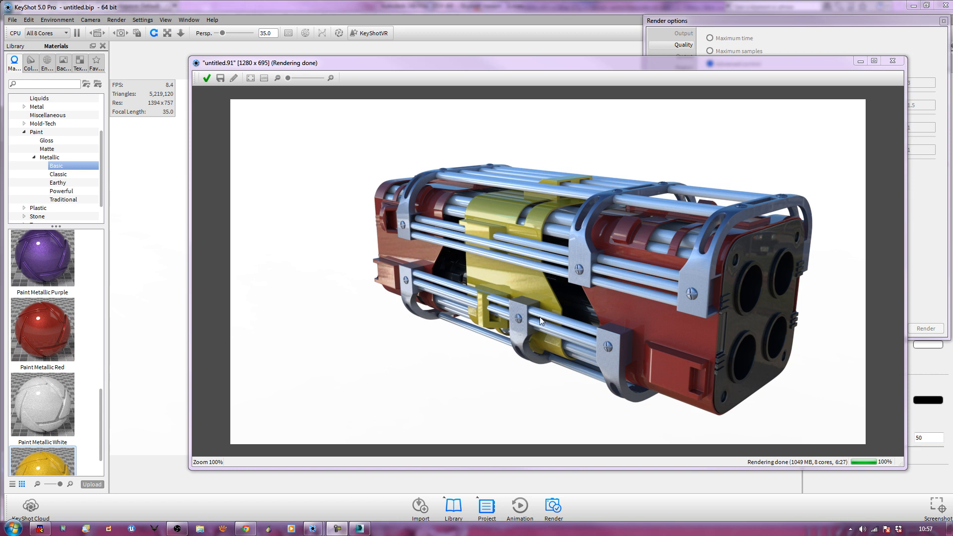
mouse_move(443, 266)
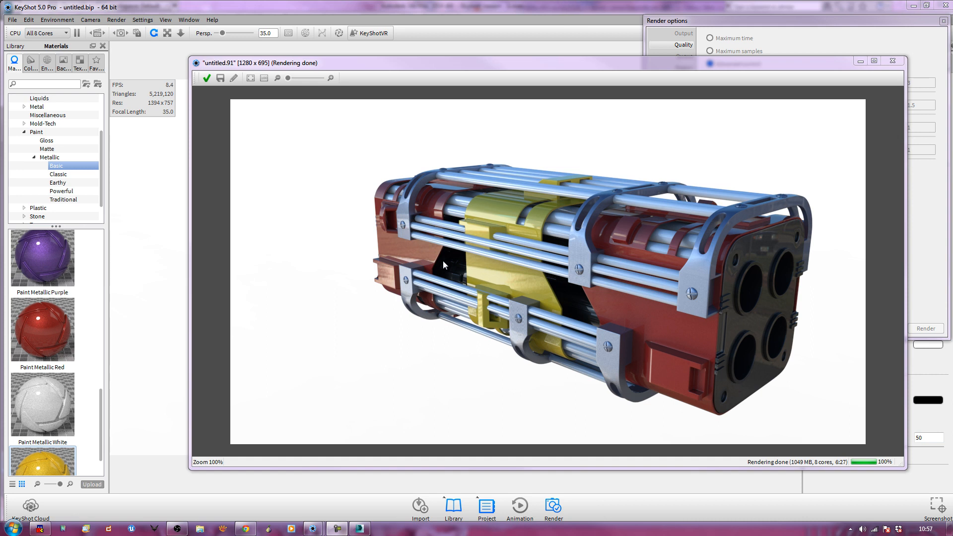
mouse_move(818, 147)
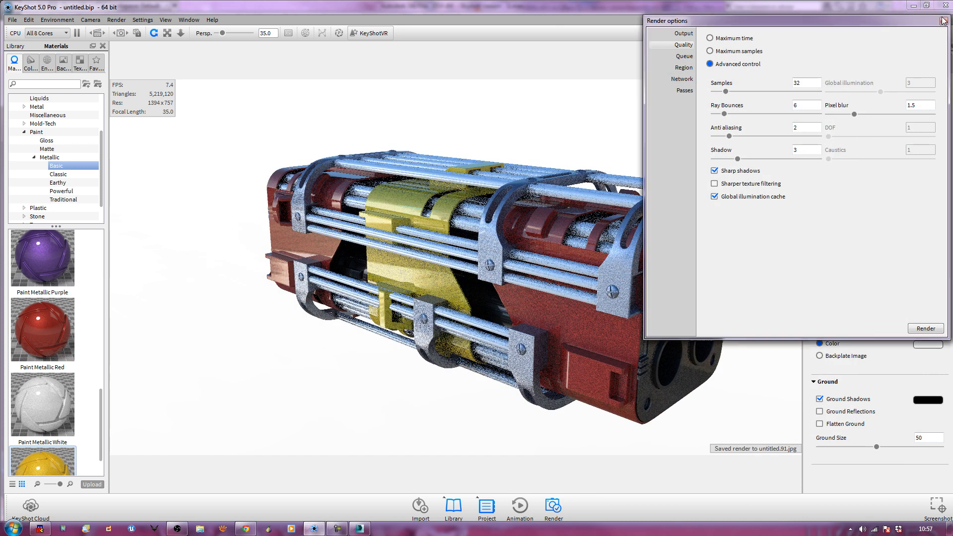
- Close Render options and set the Gun Metal_743406 material's roughness to 0
left_click(684, 44)
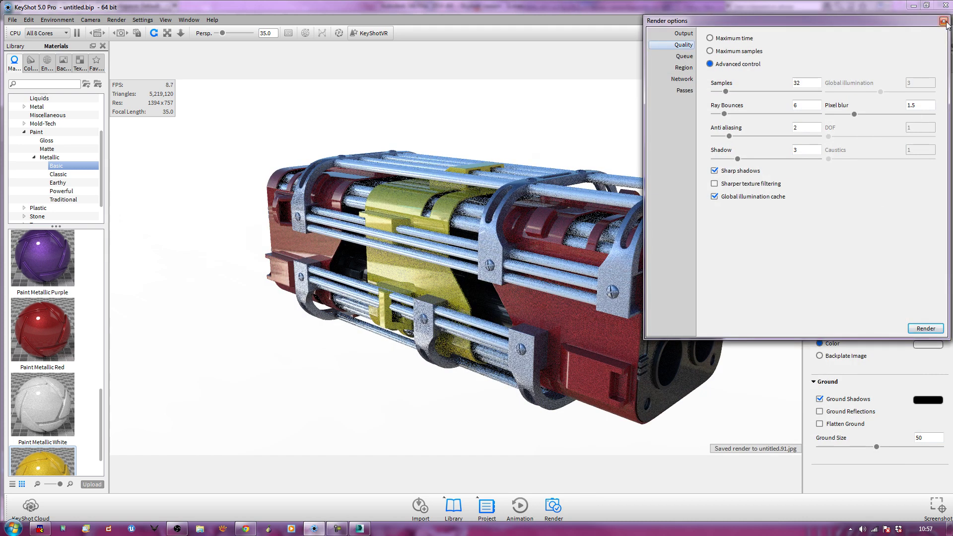
left_click(945, 20)
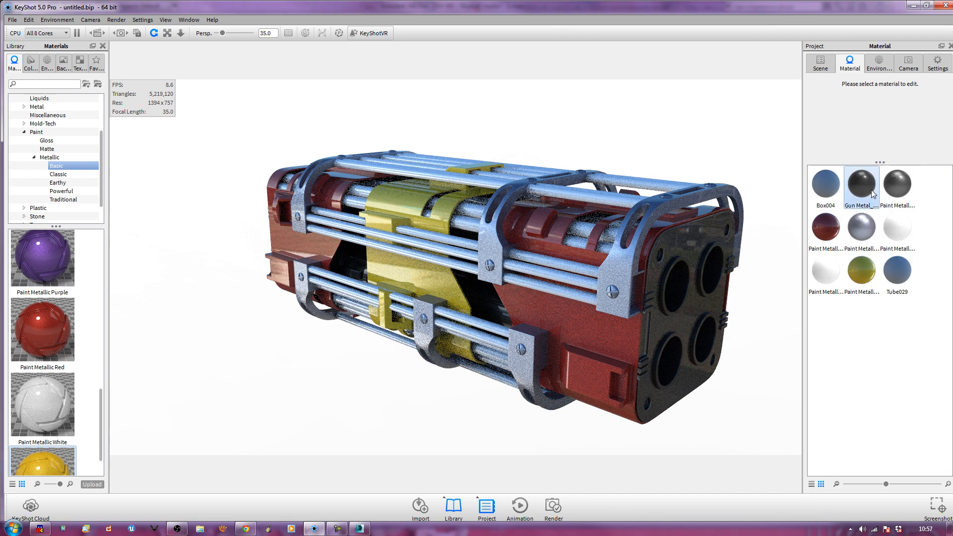
mouse_move(890, 247)
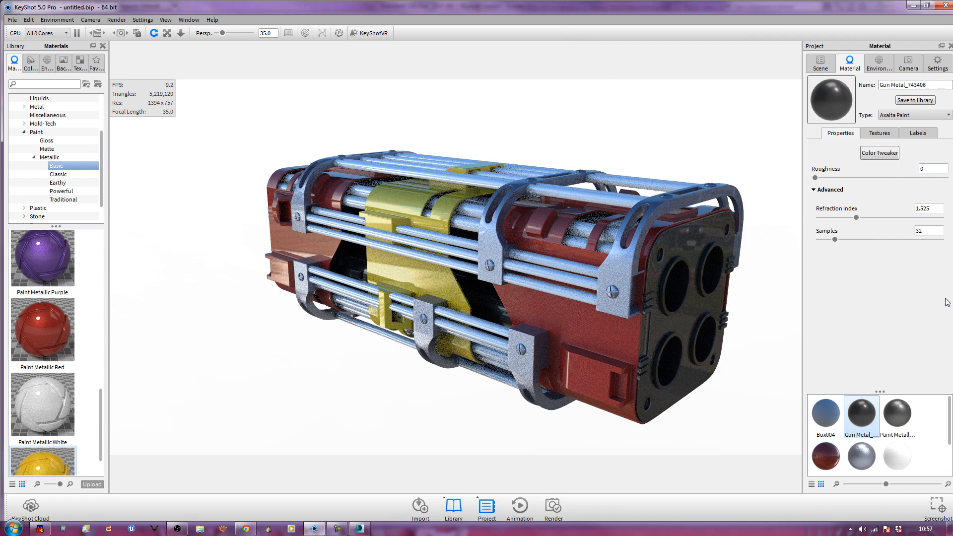
mouse_move(879, 152)
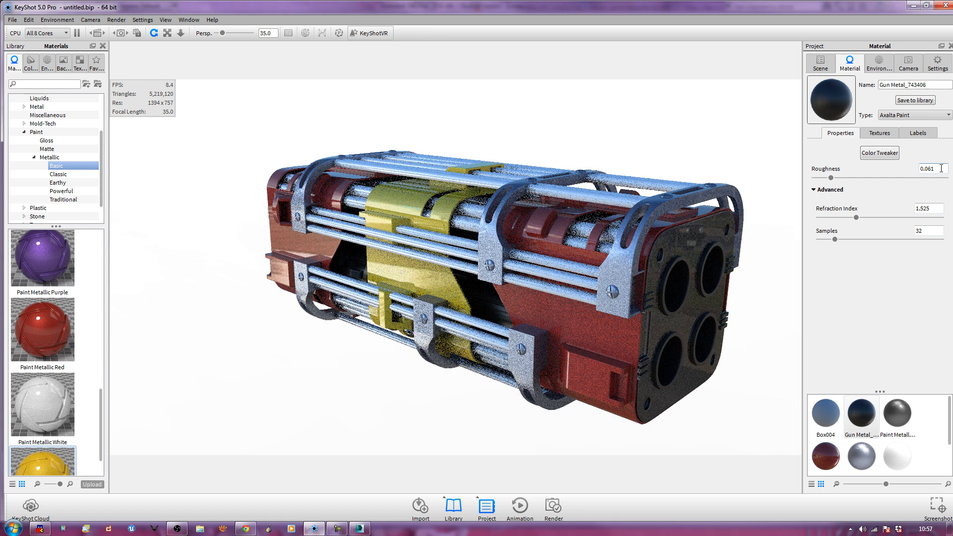
triple_click(927, 168)
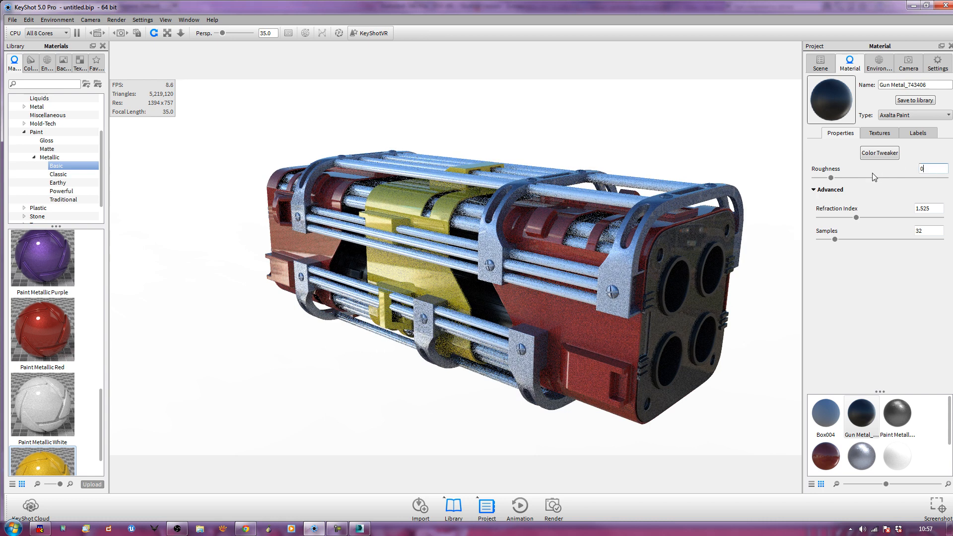
left_click(878, 133)
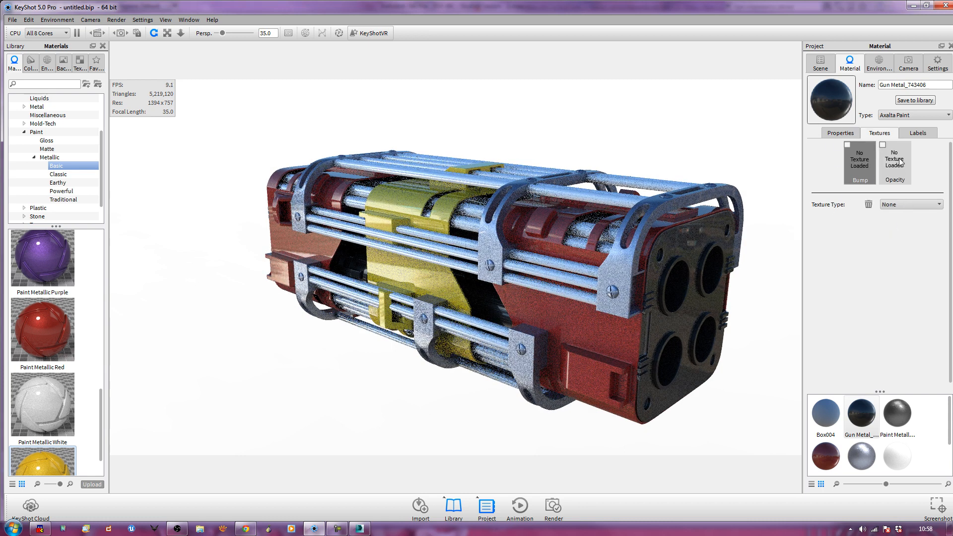
left_click(917, 133)
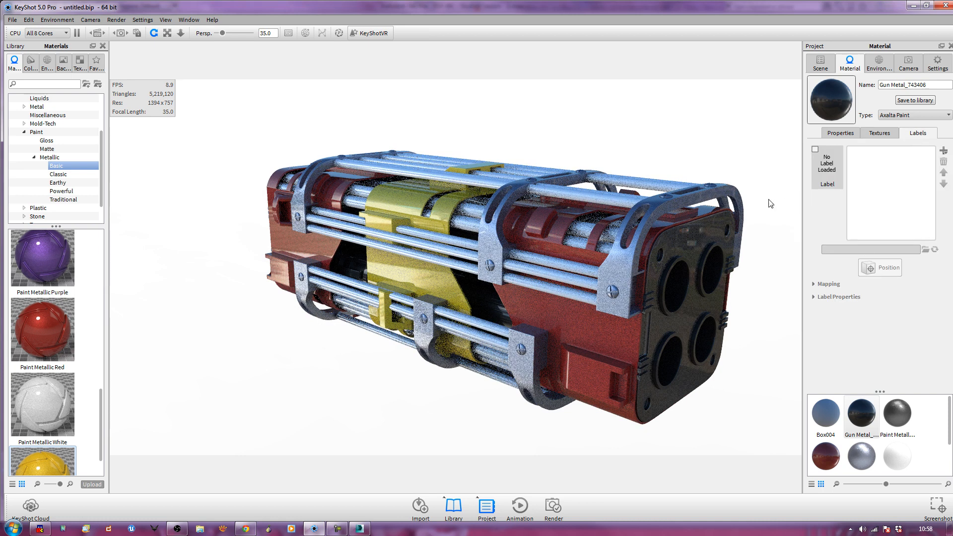
mouse_move(869, 274)
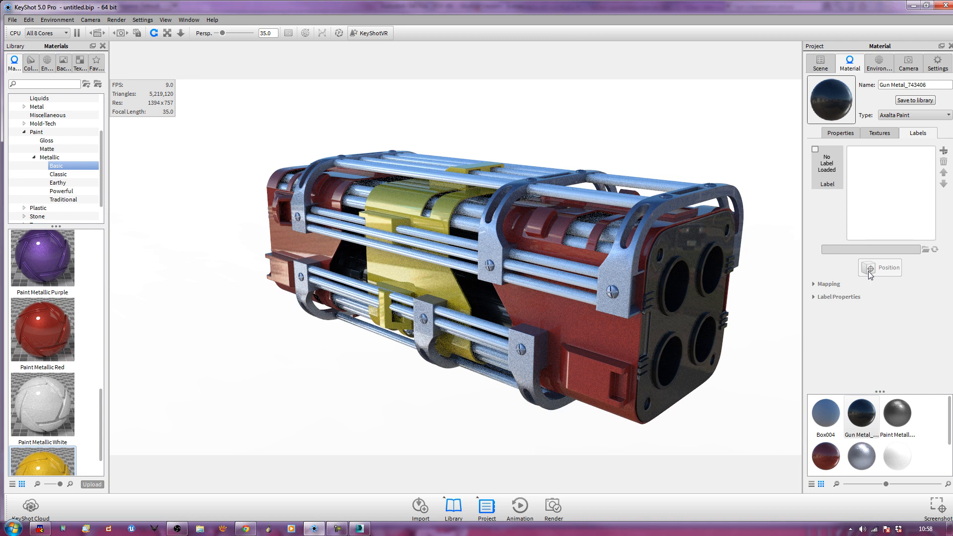
mouse_move(112, 22)
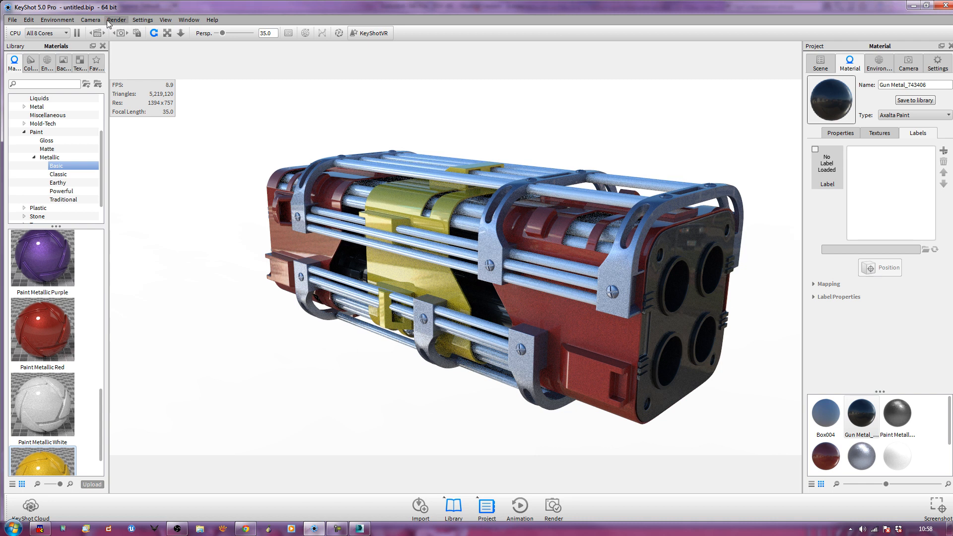
mouse_move(168, 76)
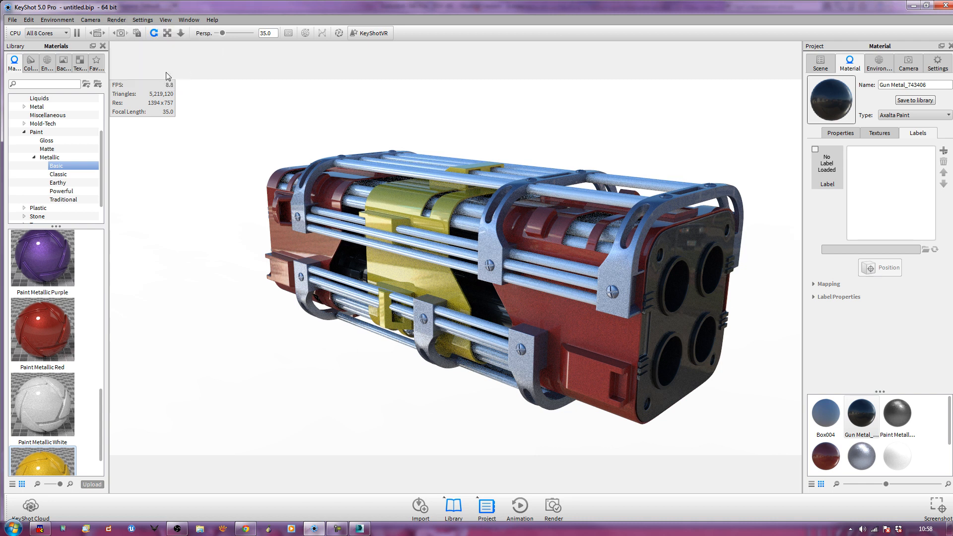